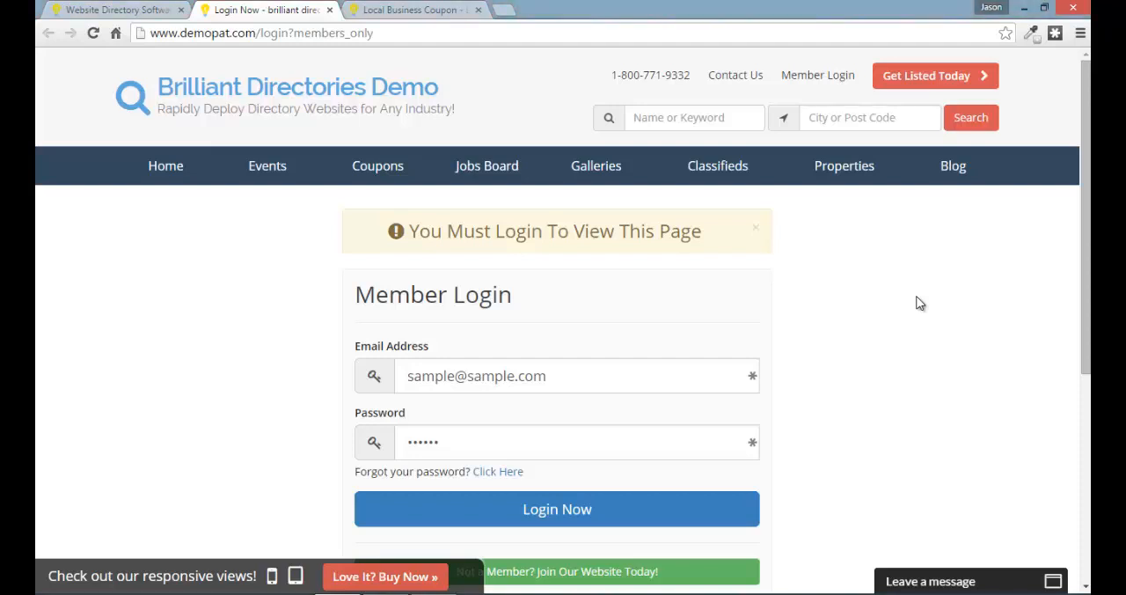
{"action": "mouse_move", "coordinate": [958, 278]}
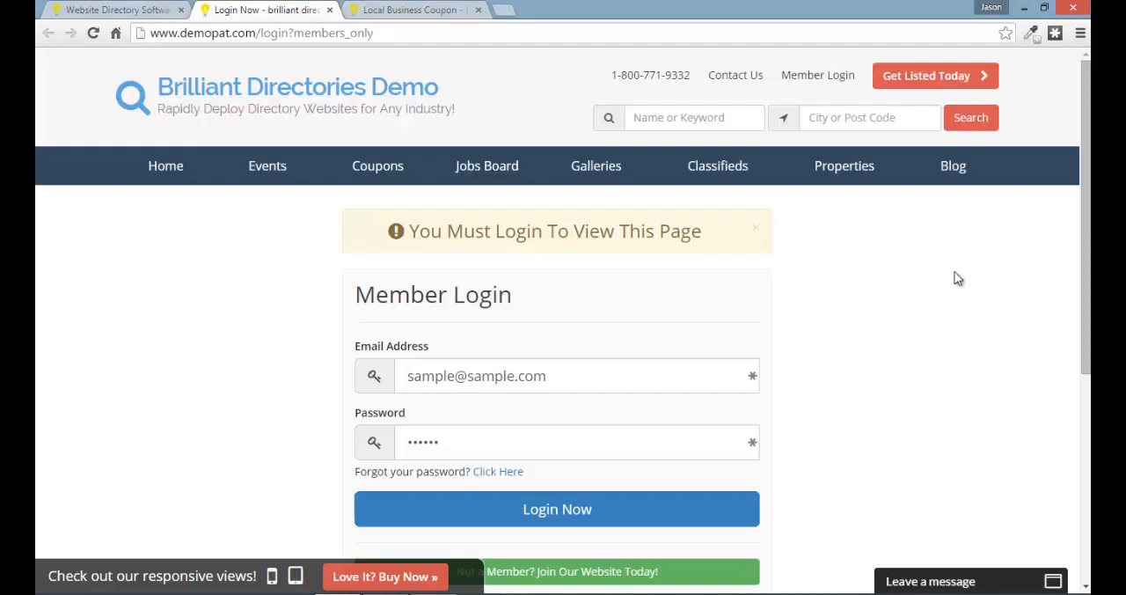
{"action": "mouse_move", "coordinate": [998, 302]}
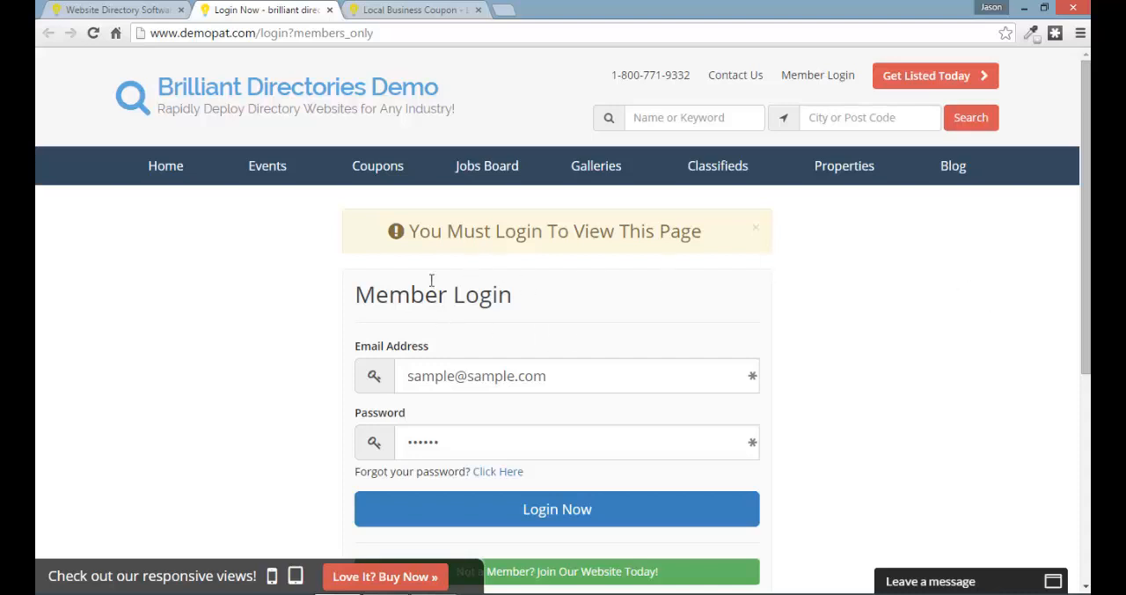
{"action": "mouse_move", "coordinate": [616, 271]}
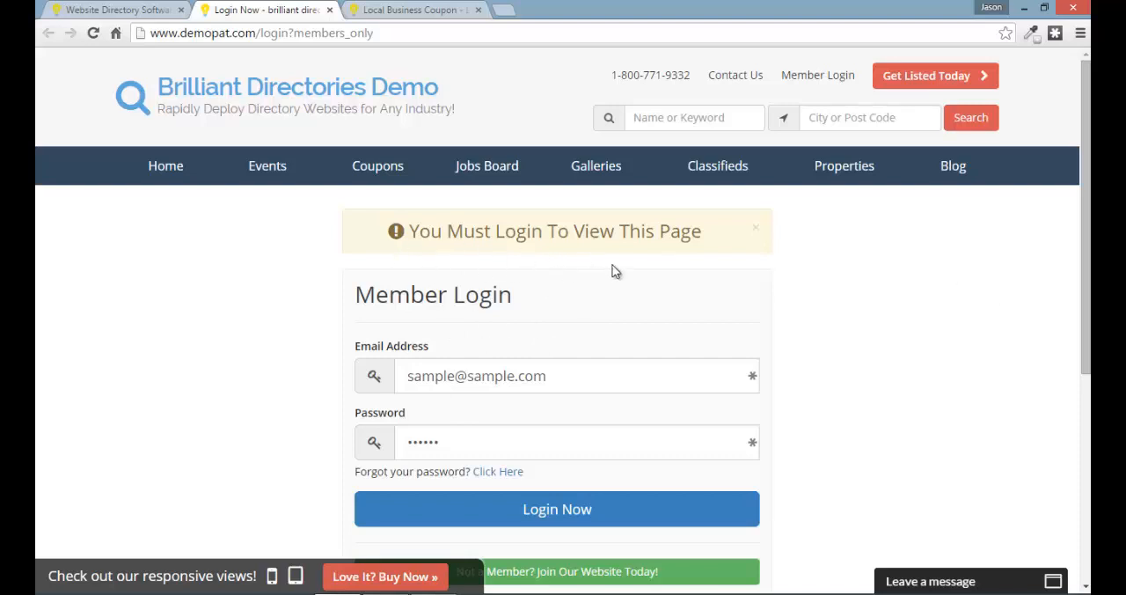
{"action": "mouse_move", "coordinate": [475, 254]}
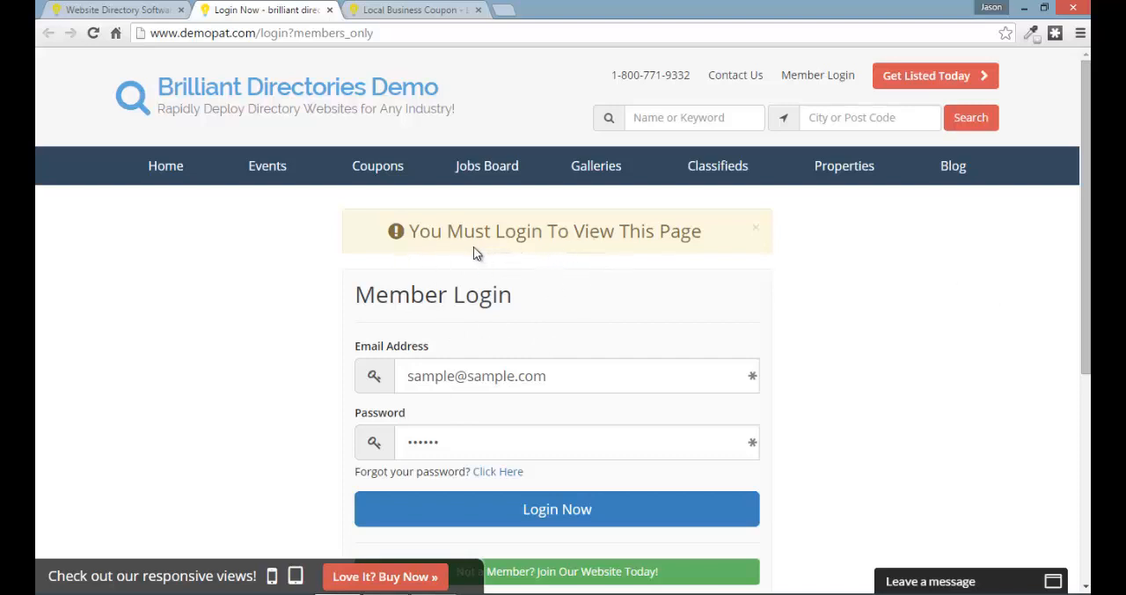
{"action": "mouse_move", "coordinate": [660, 250]}
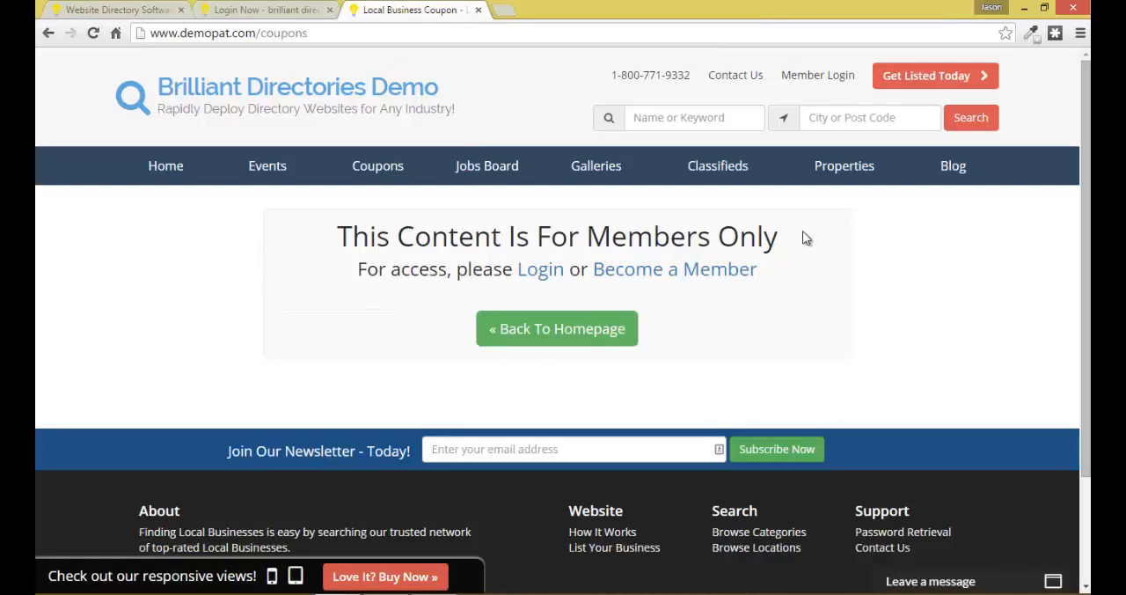
{"action": "mouse_move", "coordinate": [454, 291]}
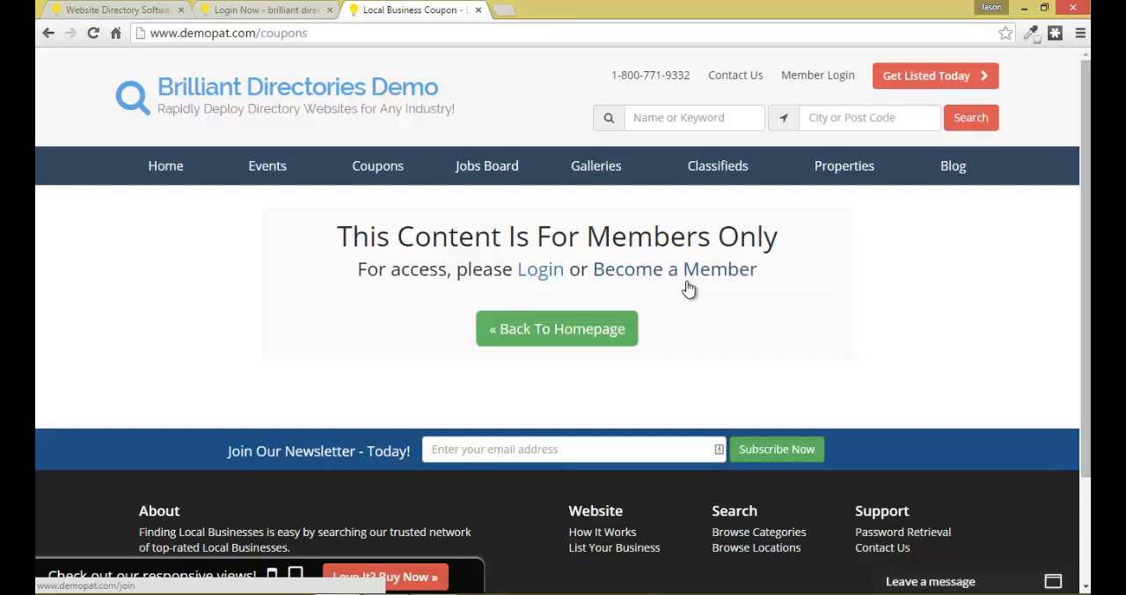
{"action": "mouse_move", "coordinate": [268, 166]}
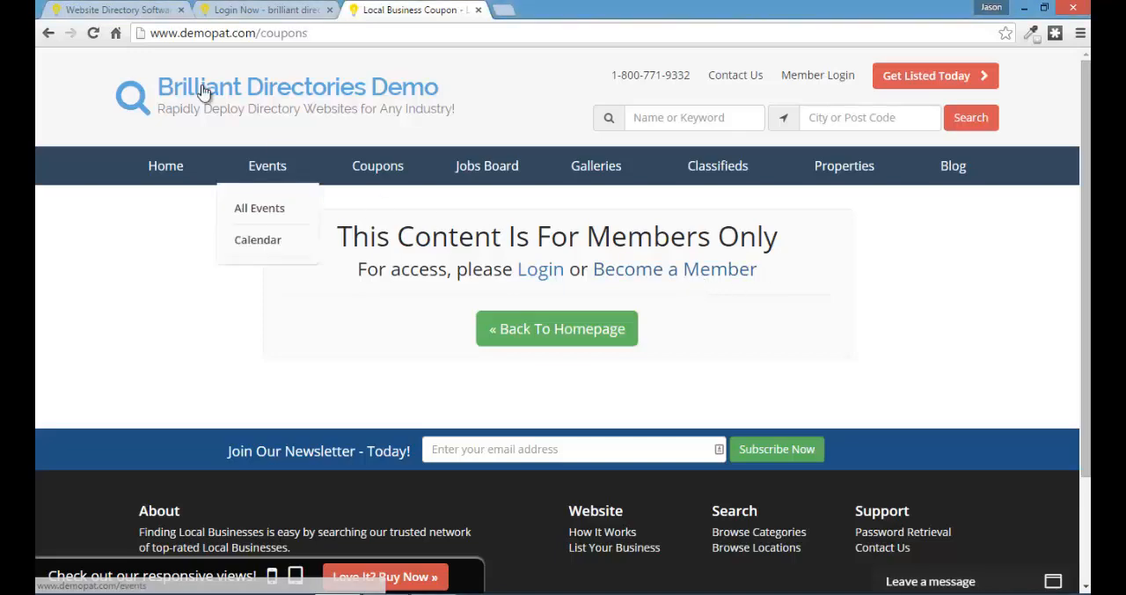
Log in to the site admin and reach the website's General Settings page.
{"action": "left_click", "coordinate": [115, 11]}
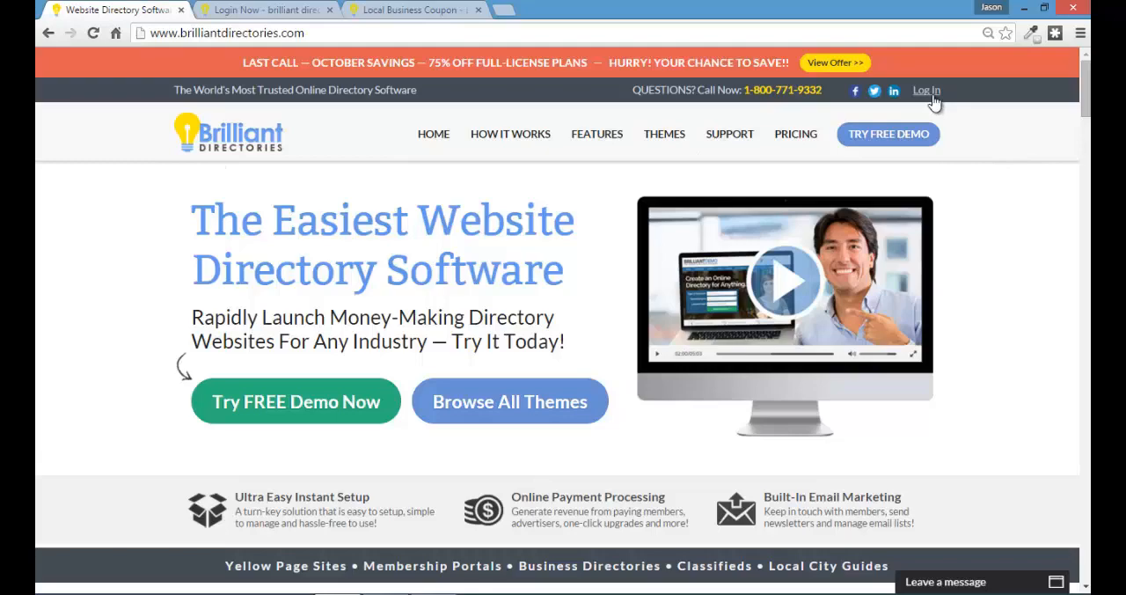
{"action": "left_click", "coordinate": [926, 92]}
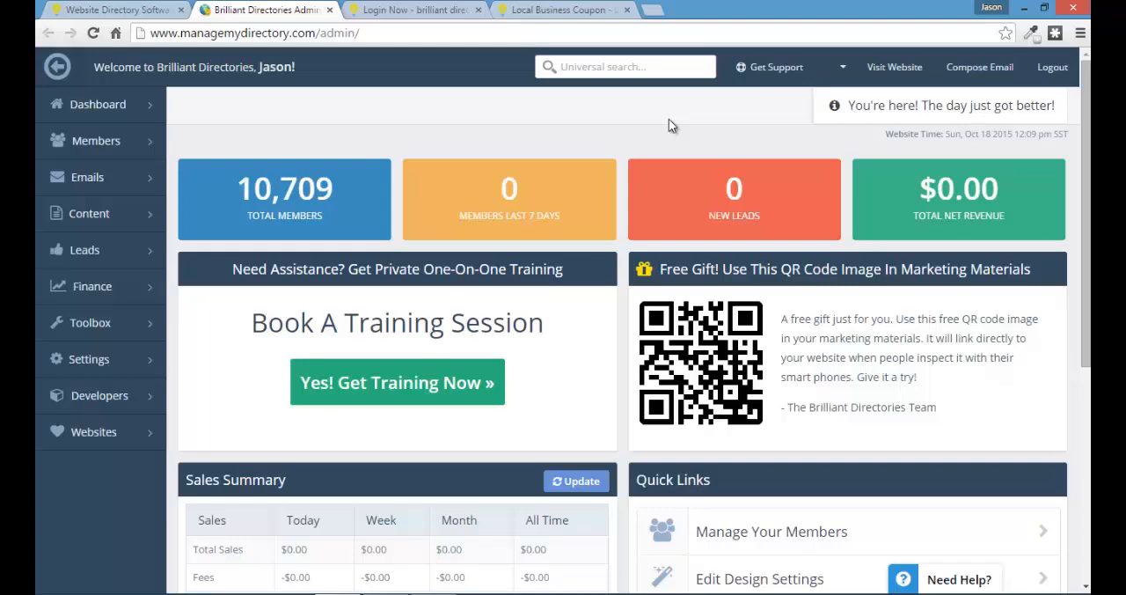
{"action": "mouse_move", "coordinate": [356, 232]}
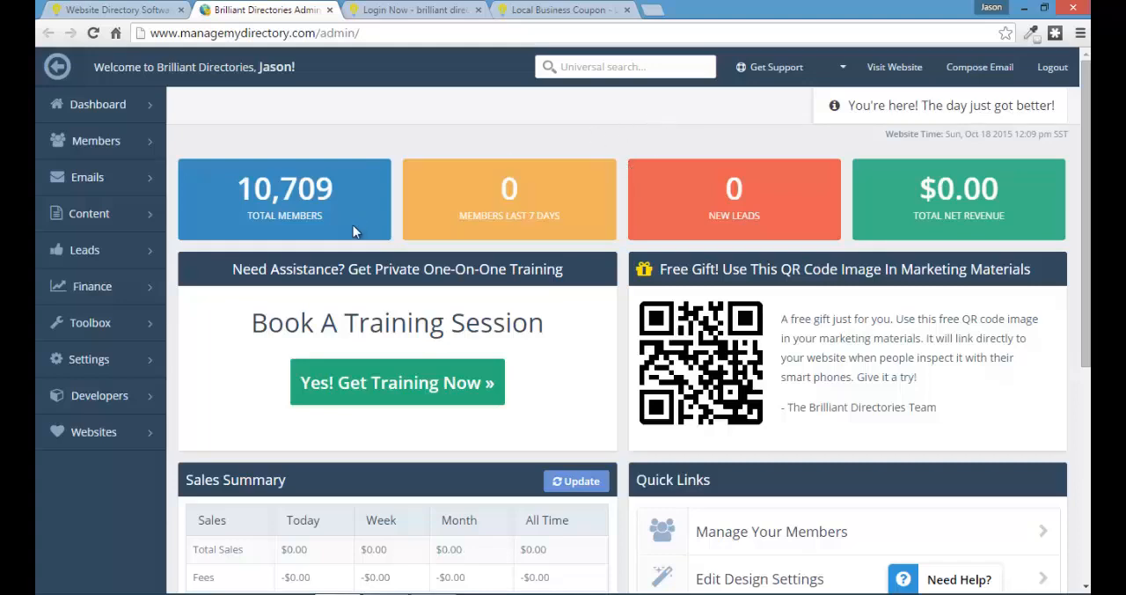
{"action": "left_click", "coordinate": [88, 359]}
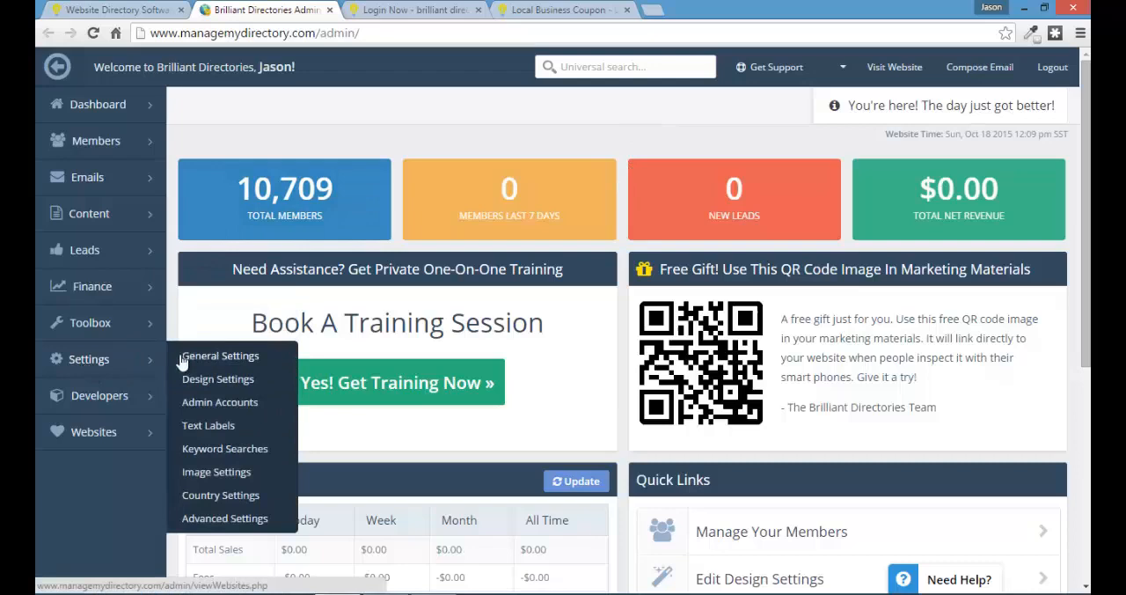
{"action": "left_click", "coordinate": [220, 355]}
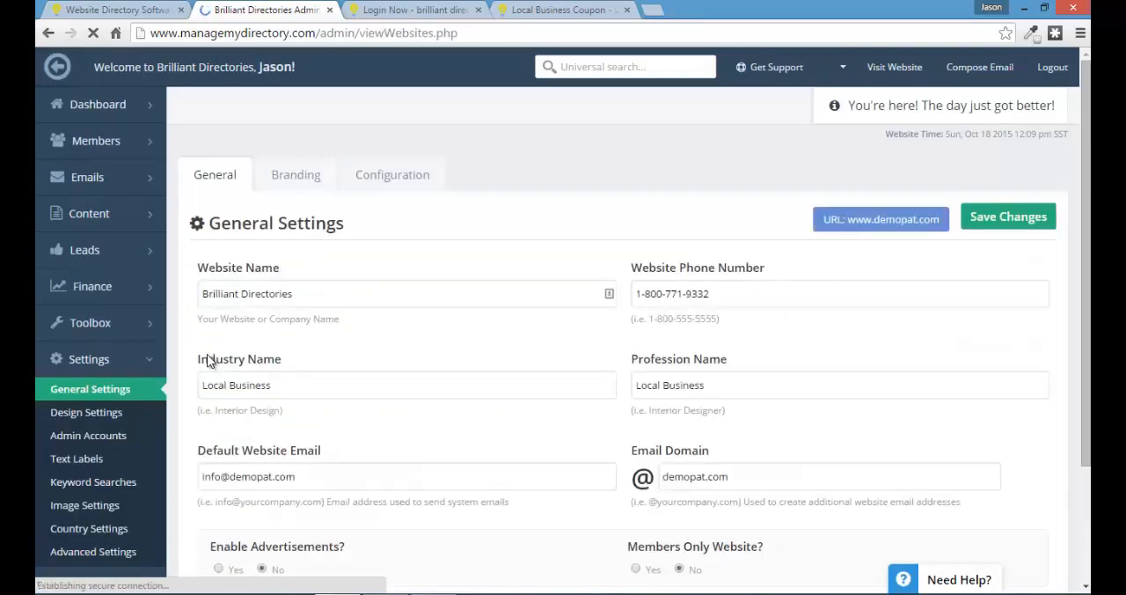
Set 'Members Only Website?' to Yes and save the general settings.
{"action": "scroll", "scroll_direction": "down", "scroll_amount": 3}
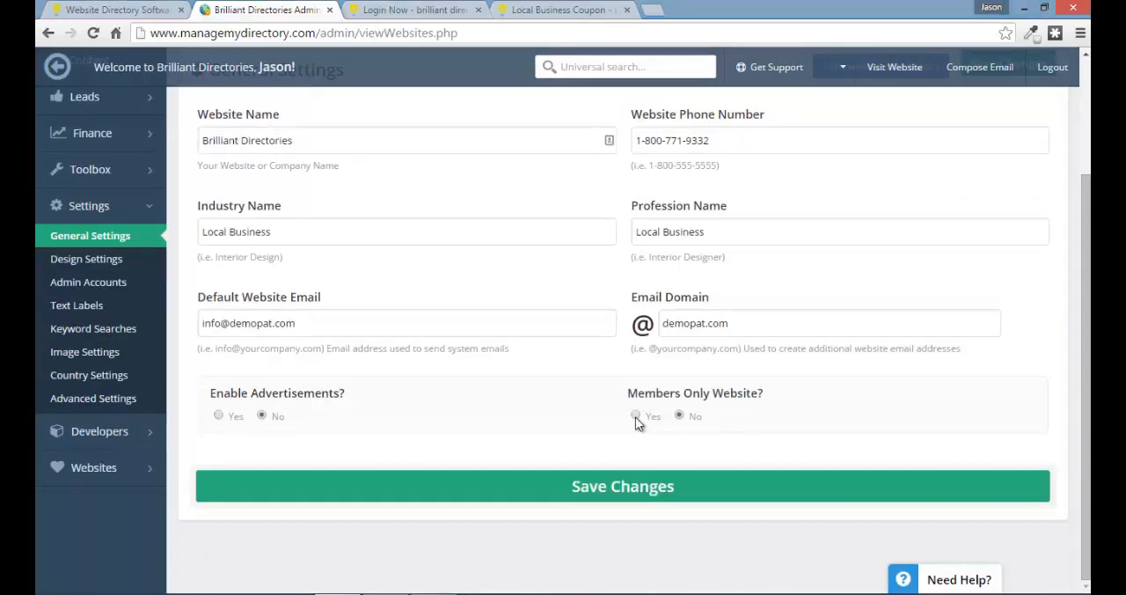
{"action": "left_click", "coordinate": [635, 416]}
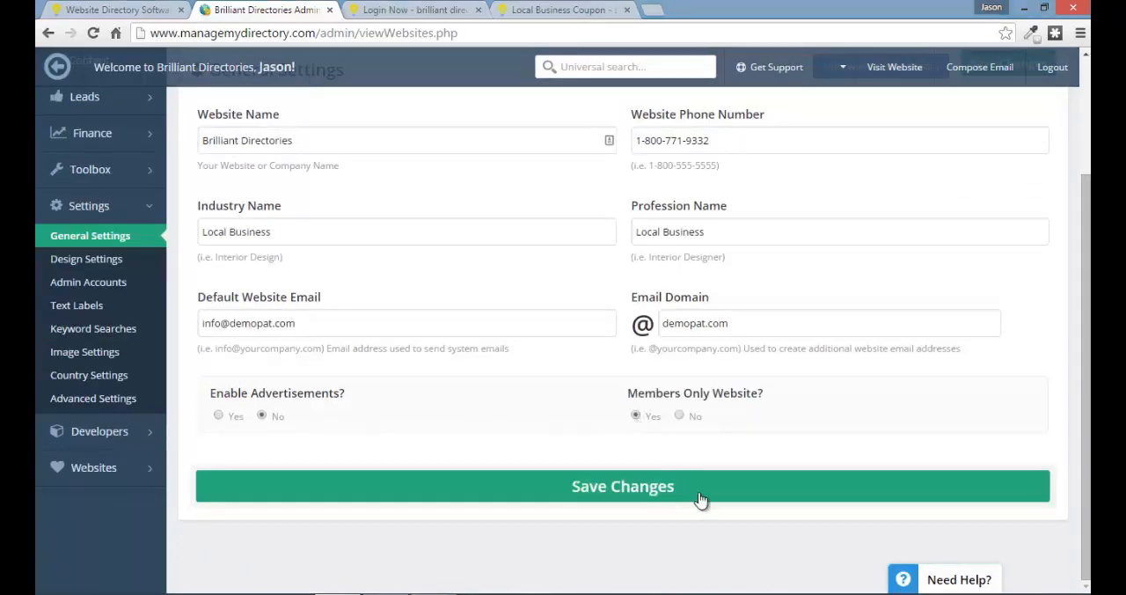
{"action": "left_click", "coordinate": [623, 486]}
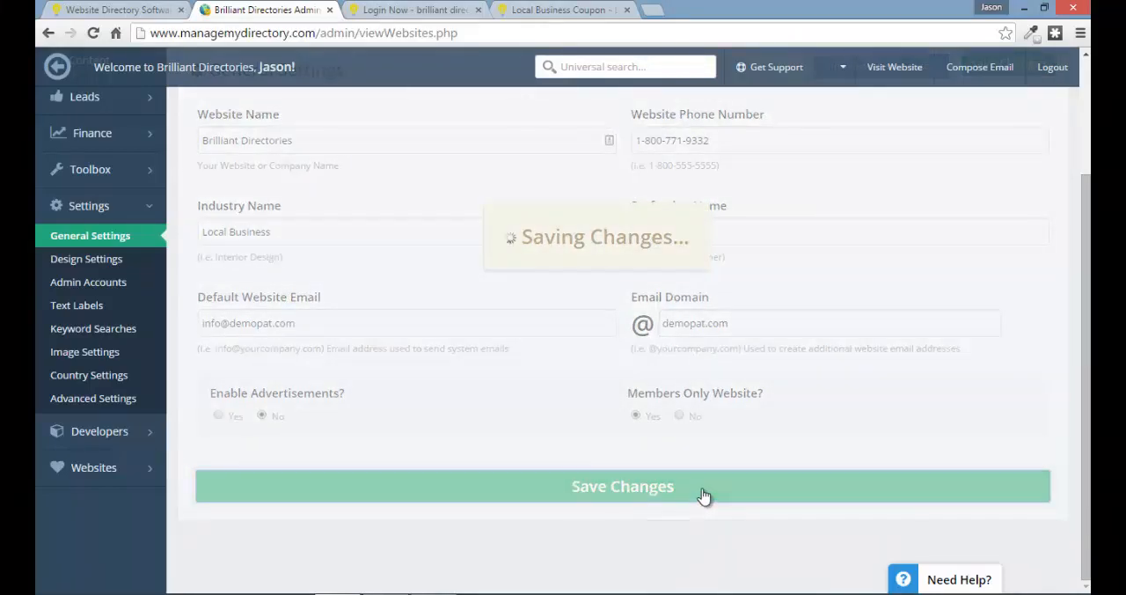
{"action": "left_click", "coordinate": [623, 486]}
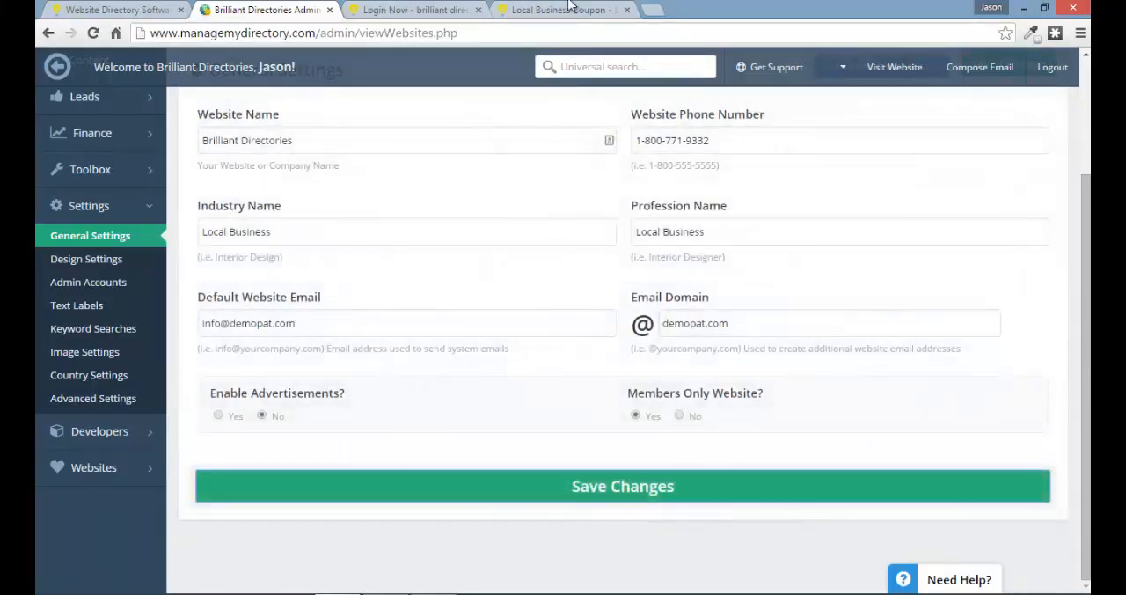
Visit the demo site's Get Listed Today, Contact Us and How It Works pages, then return to admin settings.
{"action": "left_click", "coordinate": [414, 10]}
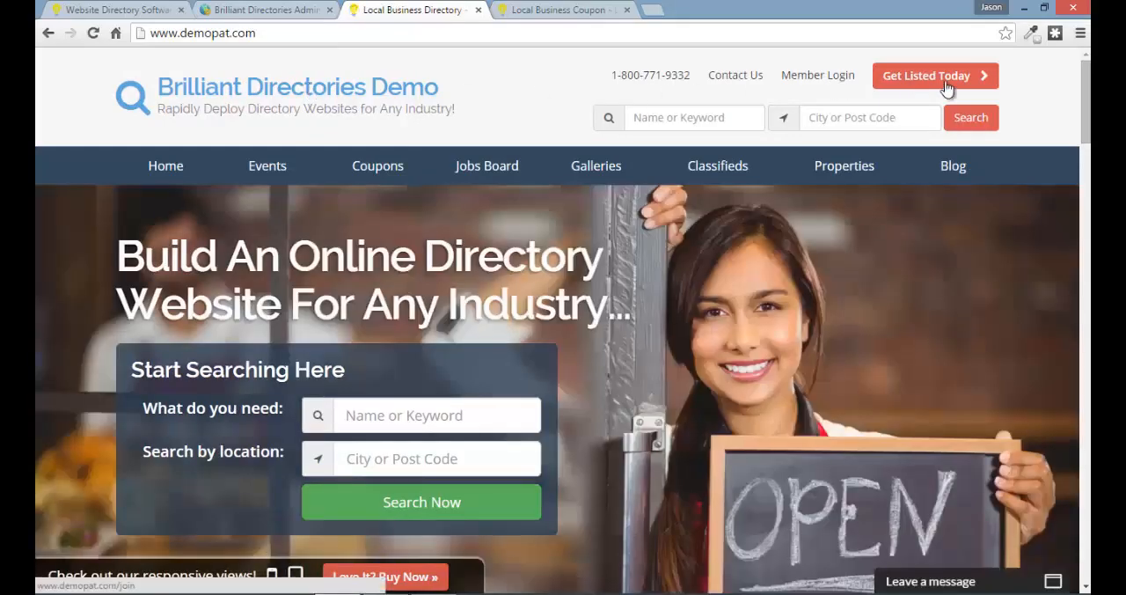
{"action": "left_click", "coordinate": [935, 76]}
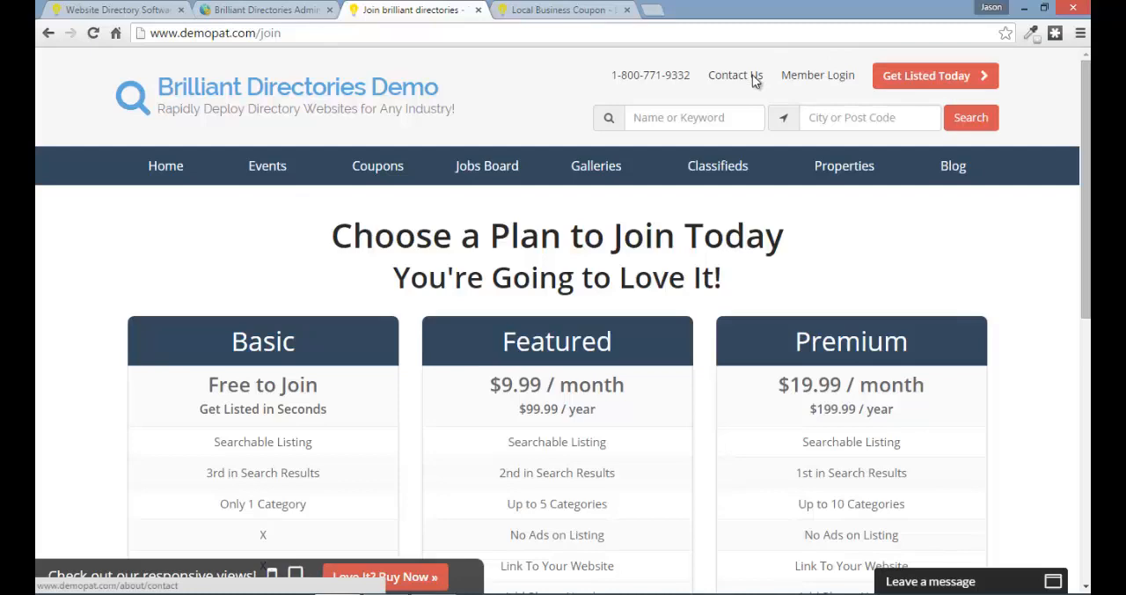
{"action": "left_click", "coordinate": [736, 74]}
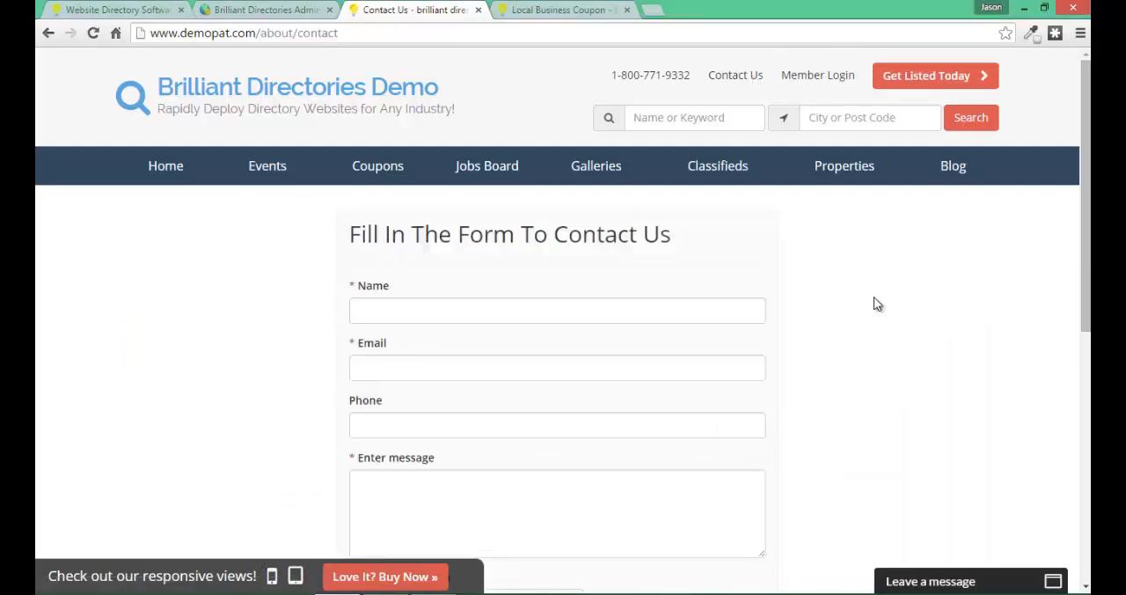
{"action": "scroll", "scroll_direction": "down", "scroll_amount": 3}
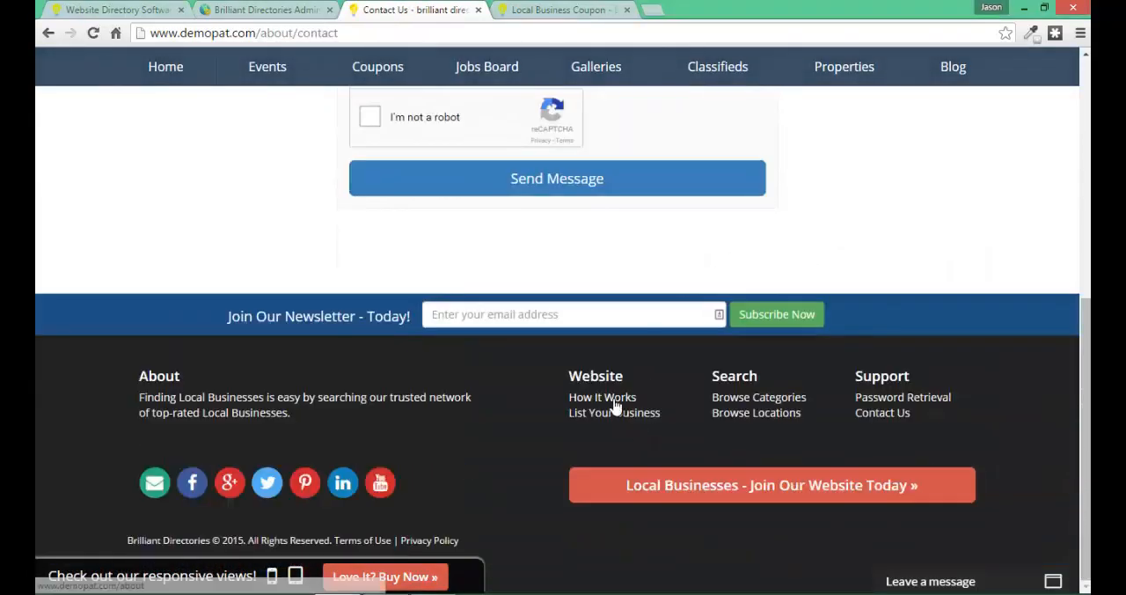
{"action": "left_click", "coordinate": [602, 397]}
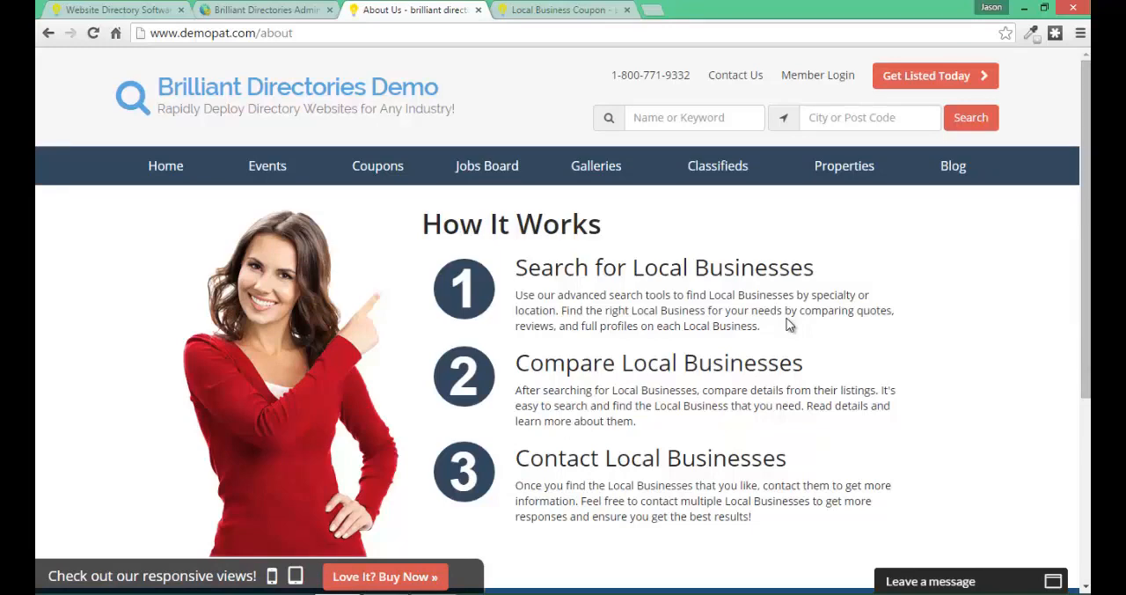
{"action": "left_click", "coordinate": [264, 11]}
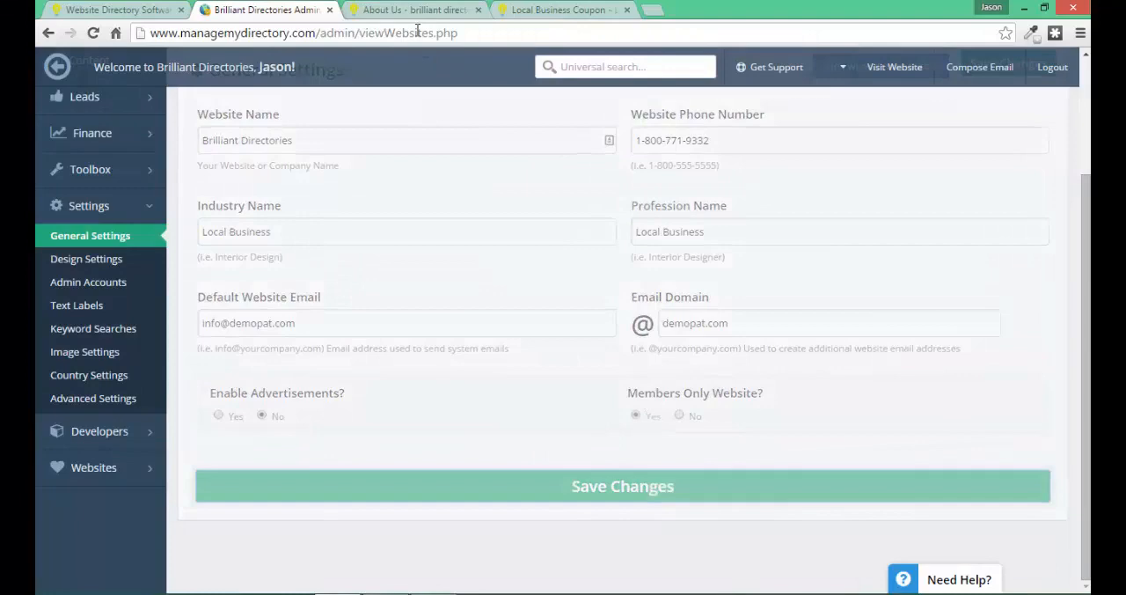
Check the demo site's login-required page against the admin settings, ending on the login page.
{"action": "left_click", "coordinate": [413, 10]}
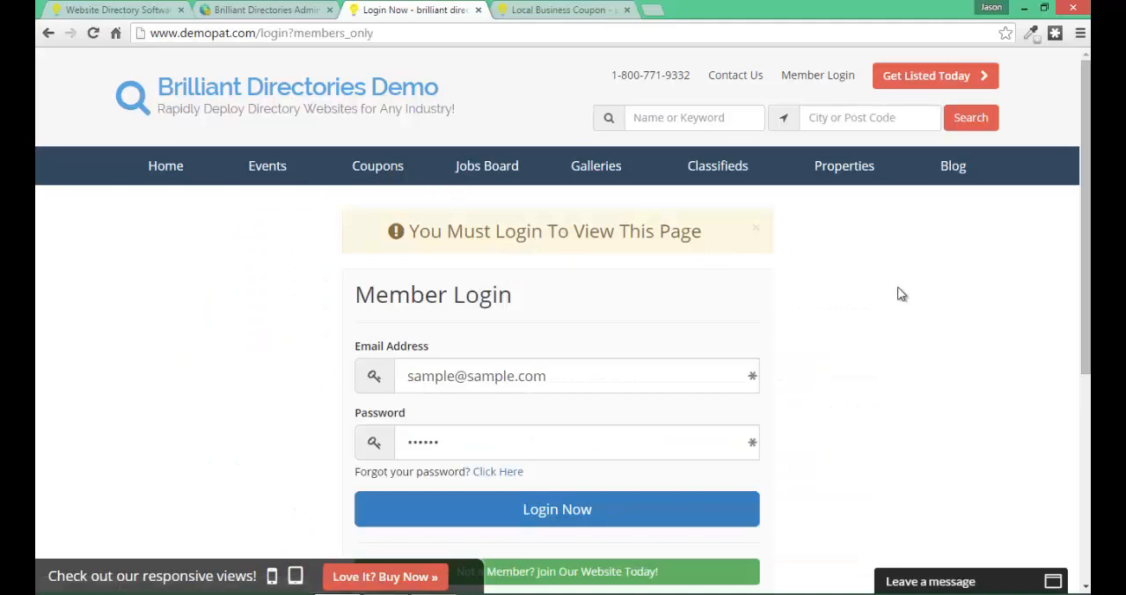
{"action": "mouse_move", "coordinate": [537, 243]}
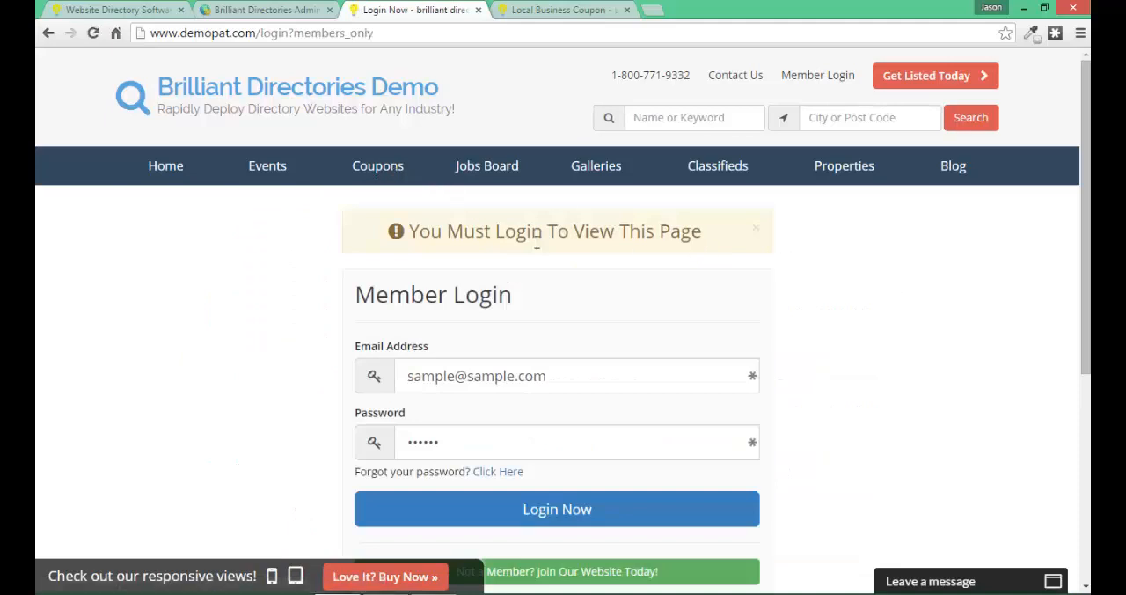
{"action": "mouse_move", "coordinate": [672, 260]}
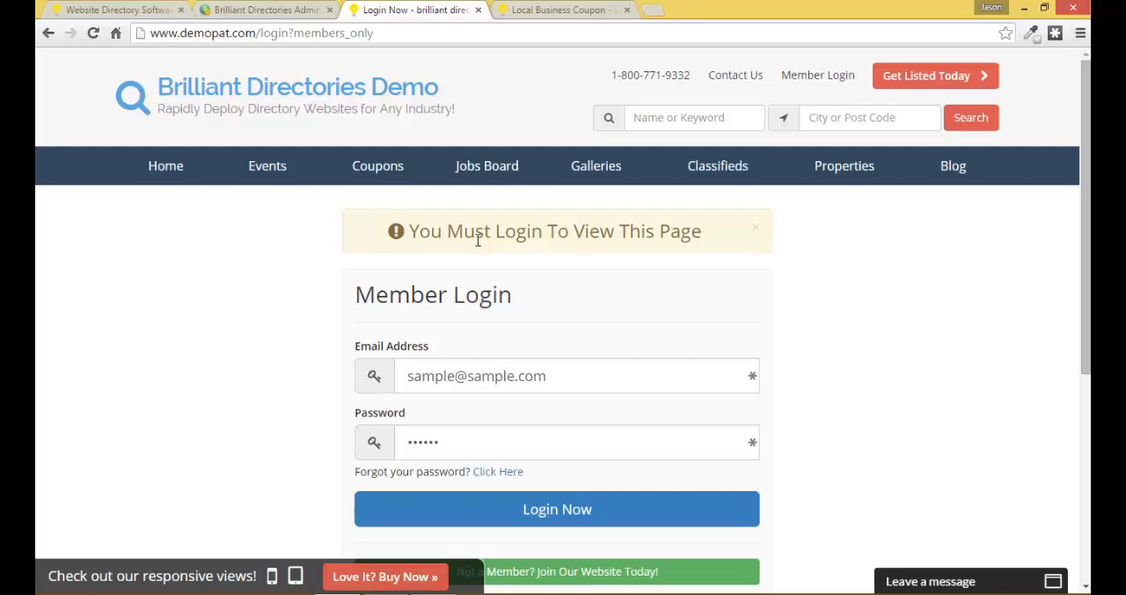
{"action": "mouse_move", "coordinate": [1002, 78]}
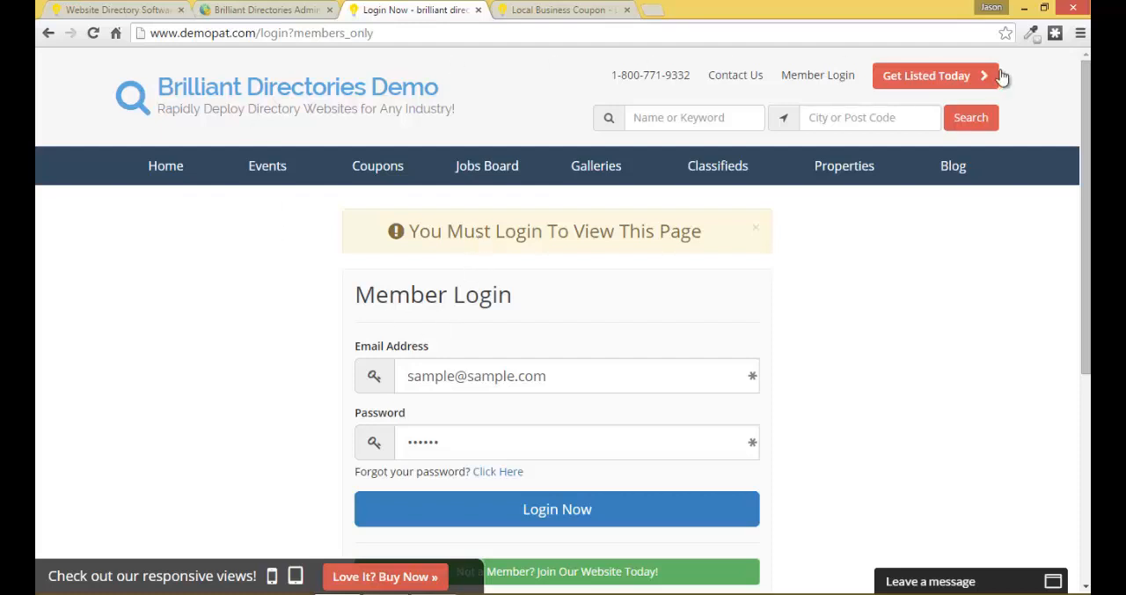
{"action": "mouse_move", "coordinate": [937, 401]}
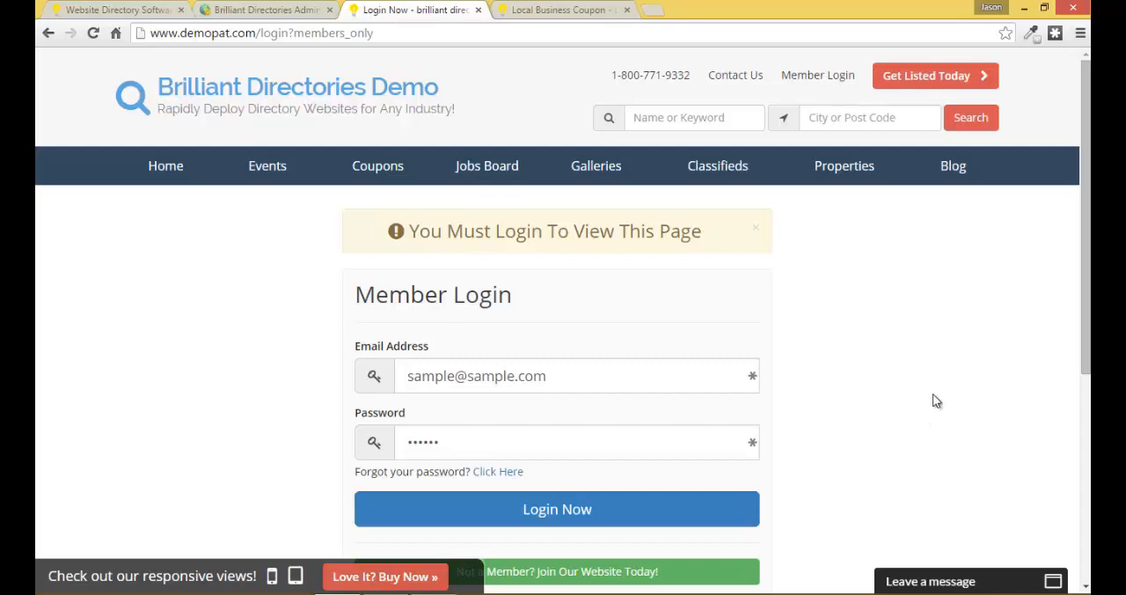
{"action": "left_click", "coordinate": [264, 10]}
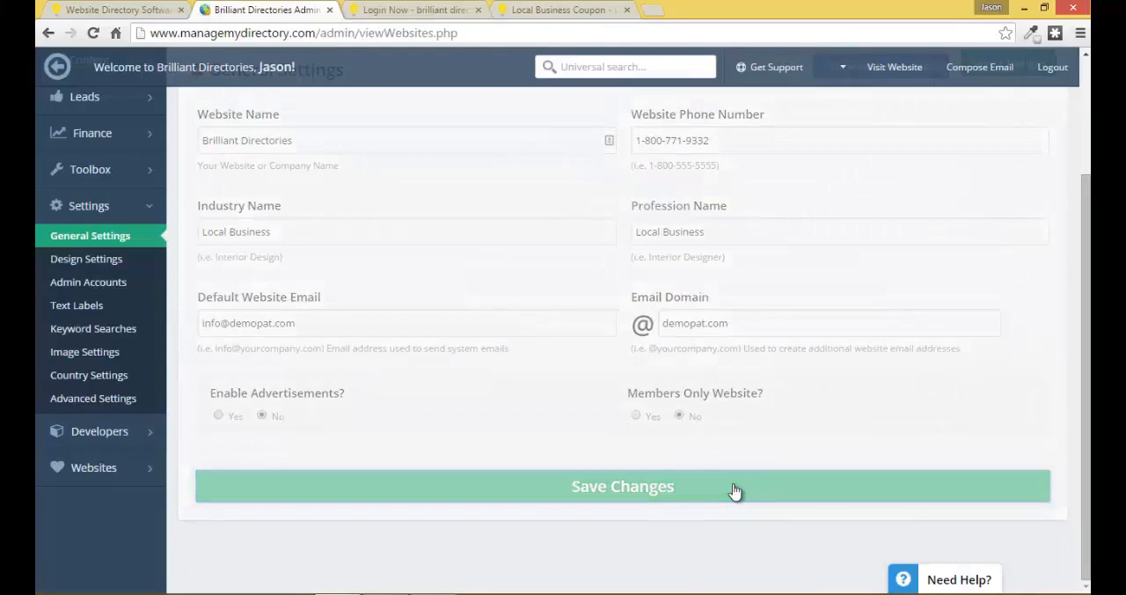
{"action": "left_click", "coordinate": [413, 11]}
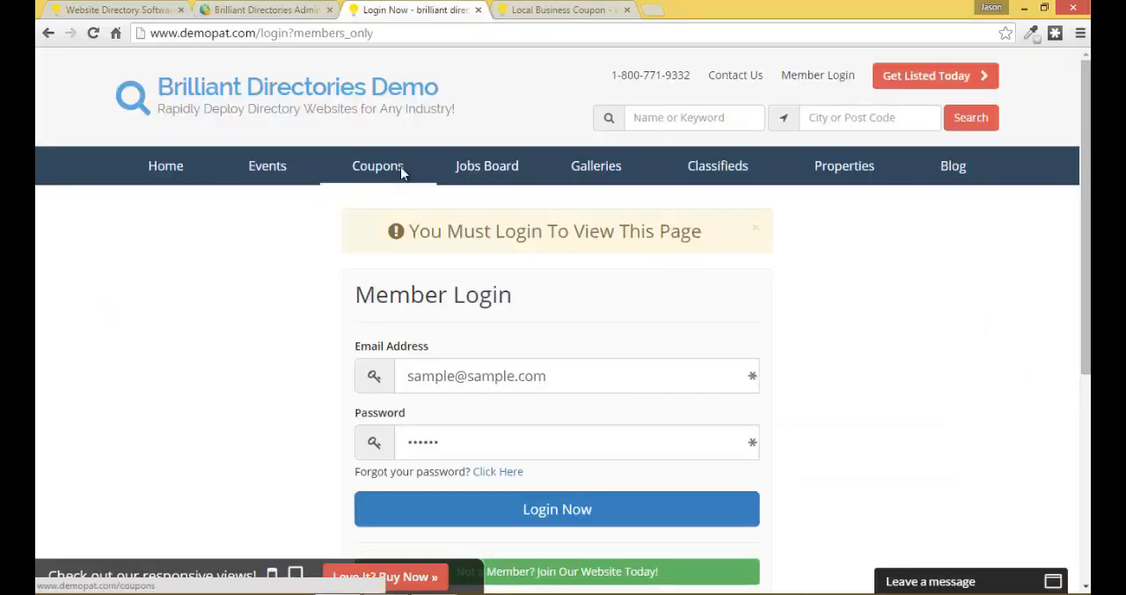
{"action": "left_click", "coordinate": [376, 165]}
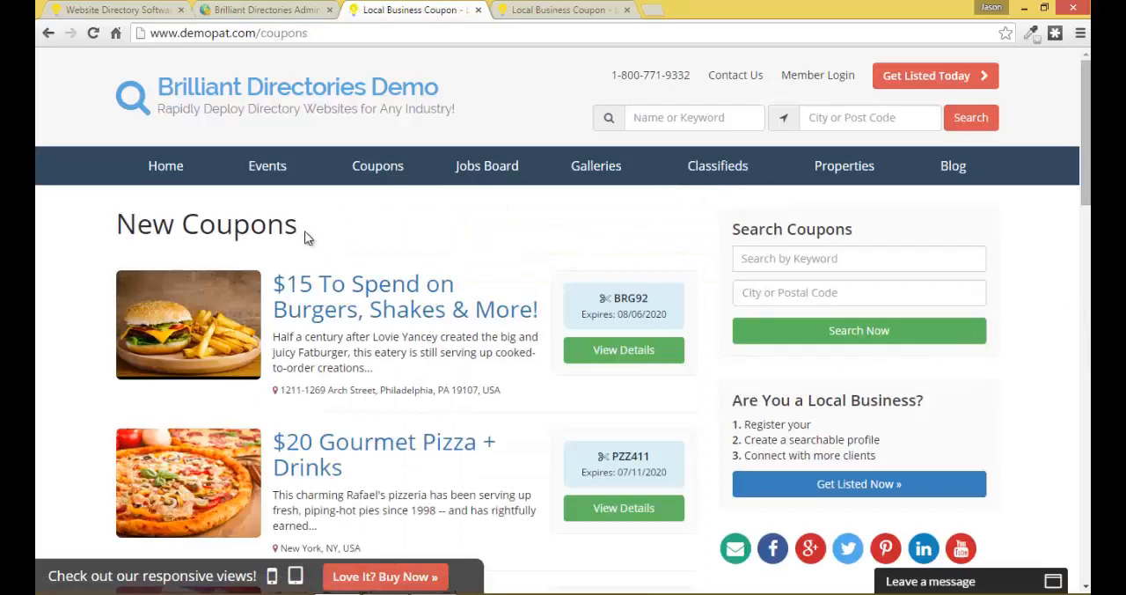
{"action": "mouse_move", "coordinate": [341, 243]}
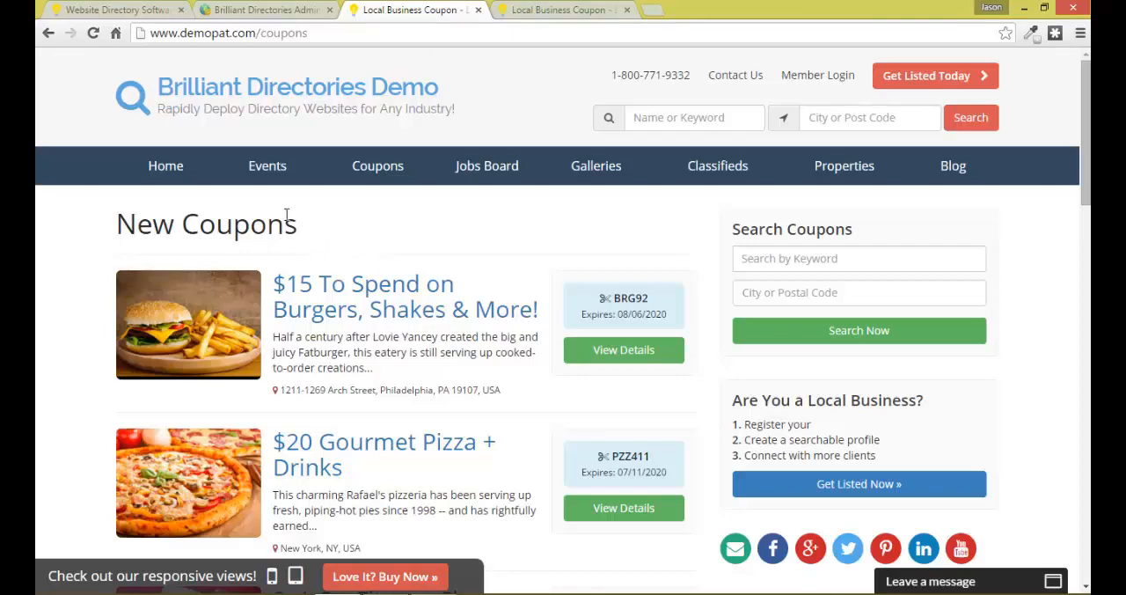
{"action": "left_click", "coordinate": [267, 165]}
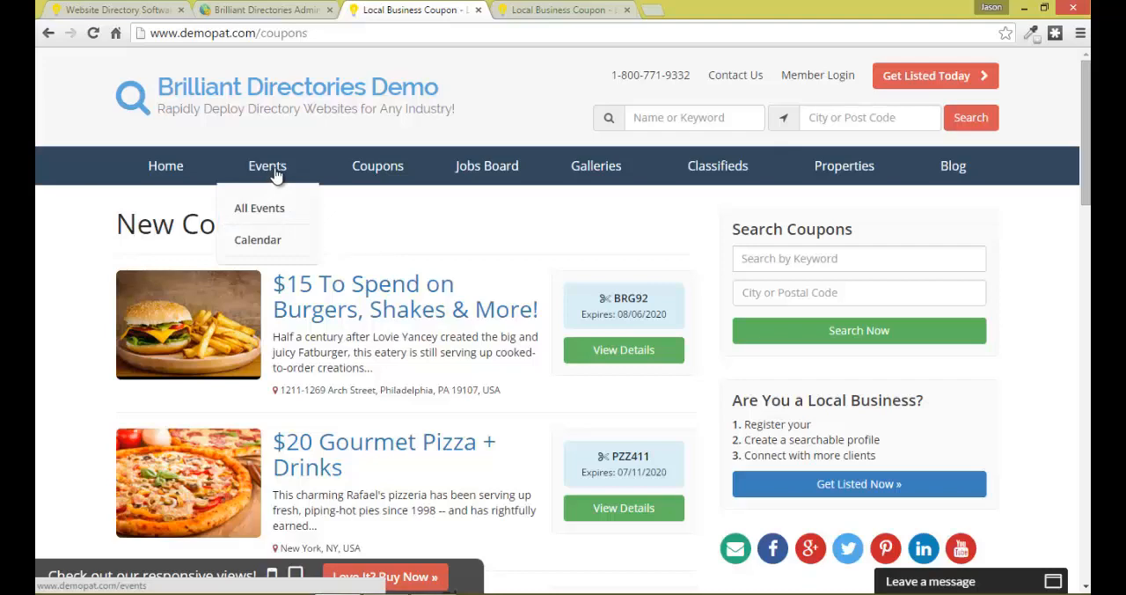
{"action": "mouse_move", "coordinate": [315, 141]}
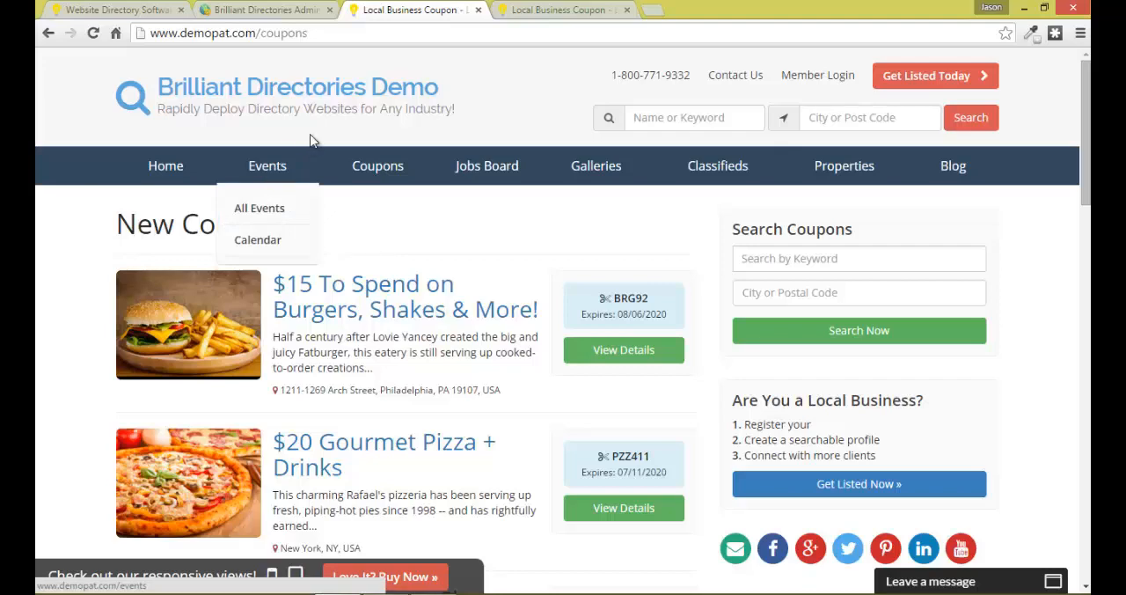
{"action": "mouse_move", "coordinate": [801, 229]}
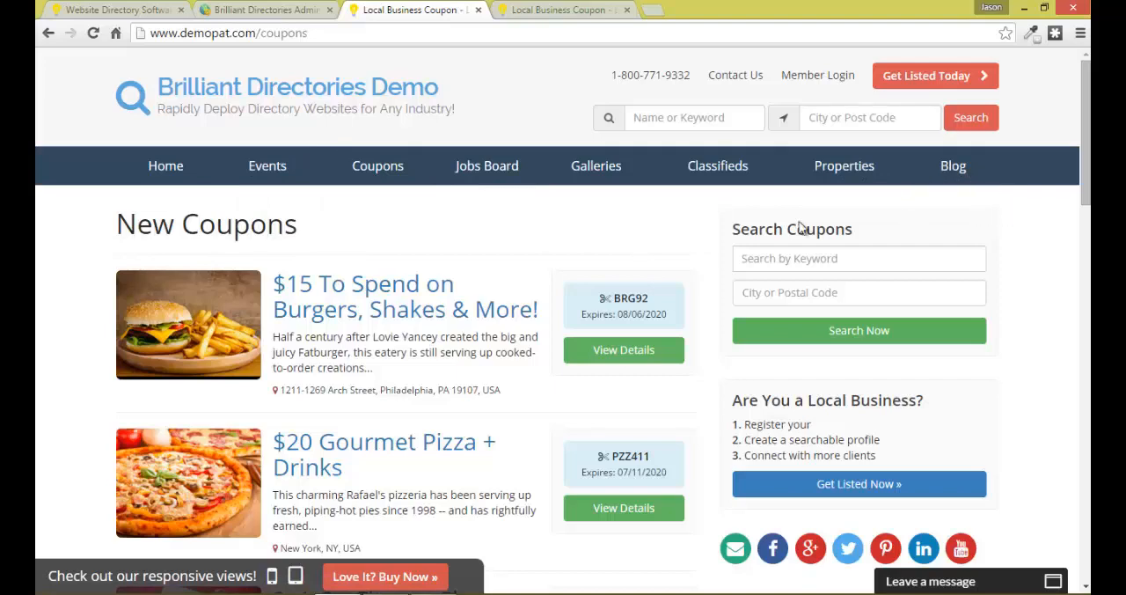
{"action": "mouse_move", "coordinate": [454, 240]}
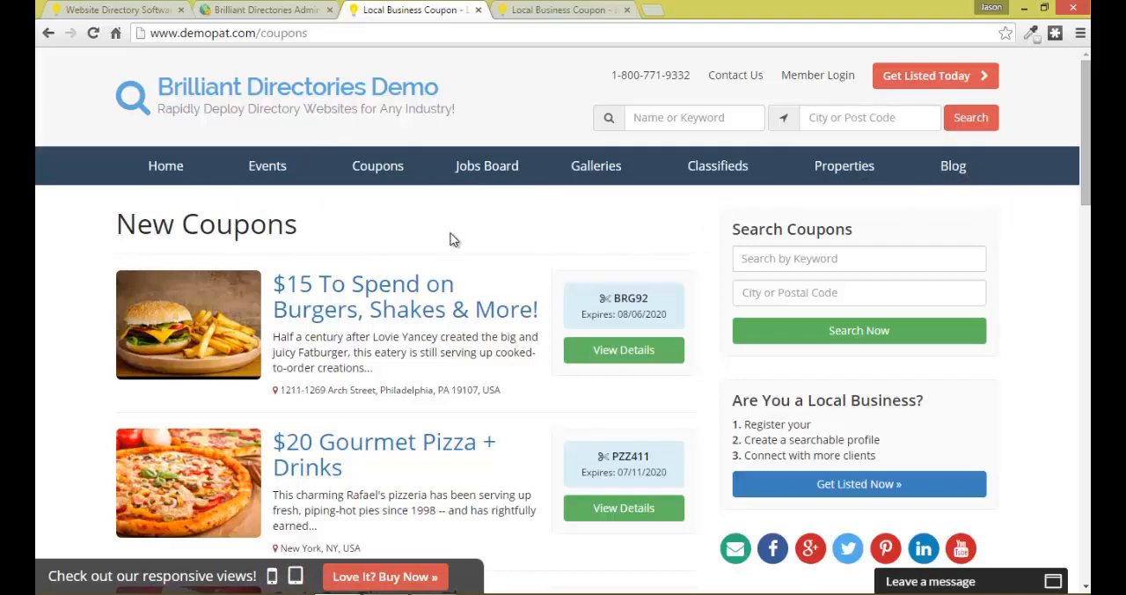
{"action": "mouse_move", "coordinate": [454, 239]}
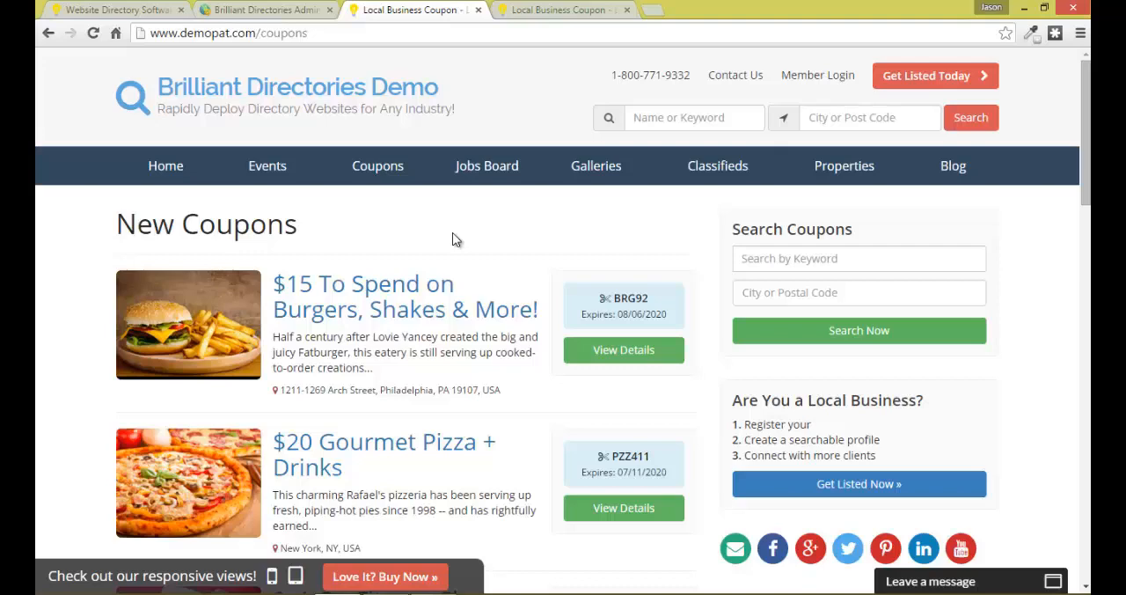
{"action": "mouse_move", "coordinate": [377, 166]}
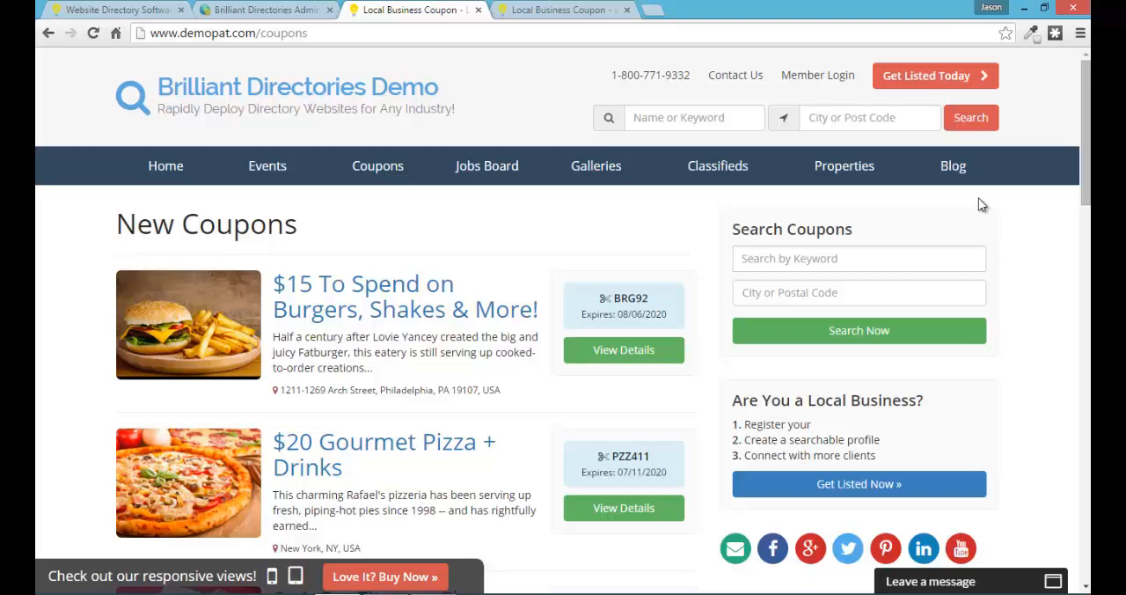
{"action": "mouse_move", "coordinate": [651, 264]}
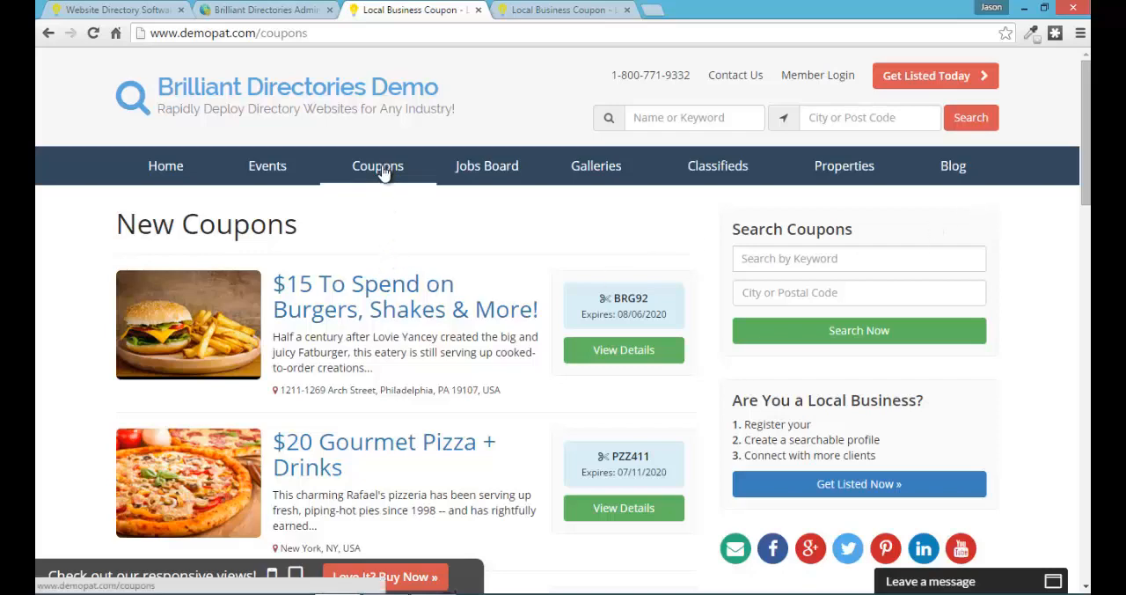
{"action": "mouse_move", "coordinate": [382, 171]}
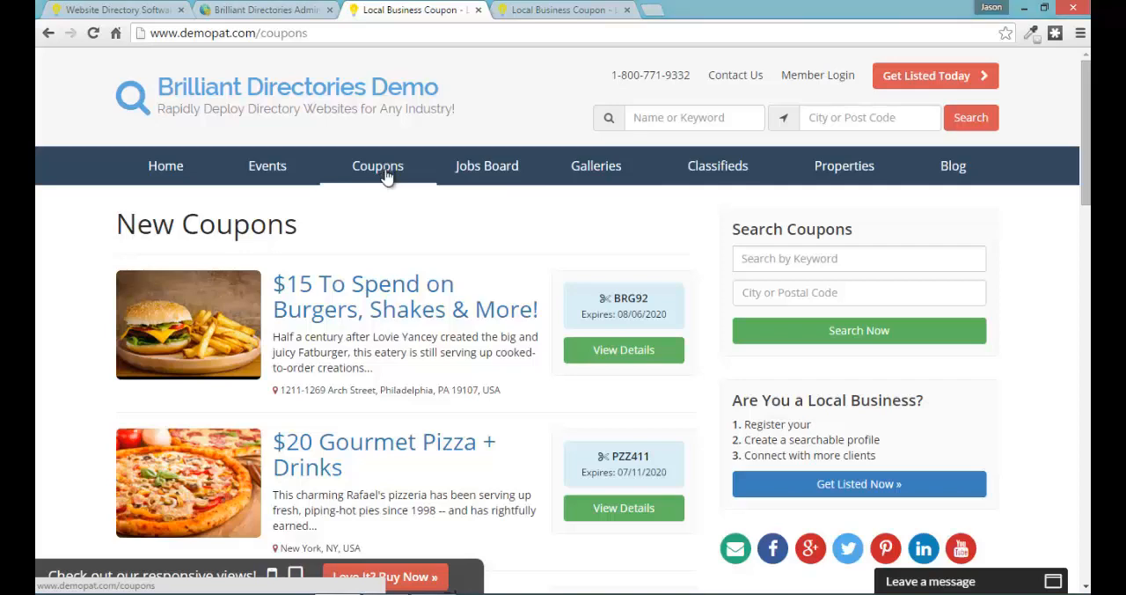
{"action": "mouse_move", "coordinate": [382, 176]}
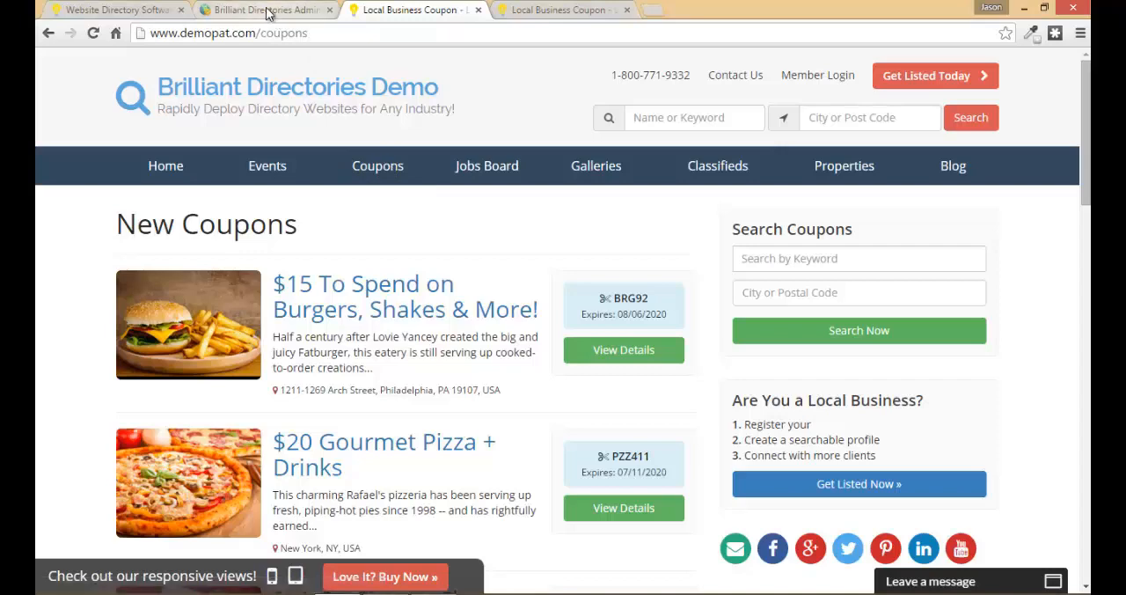
Open the Coupon feature for editing from Members > Membership Features.
{"action": "left_click", "coordinate": [264, 11]}
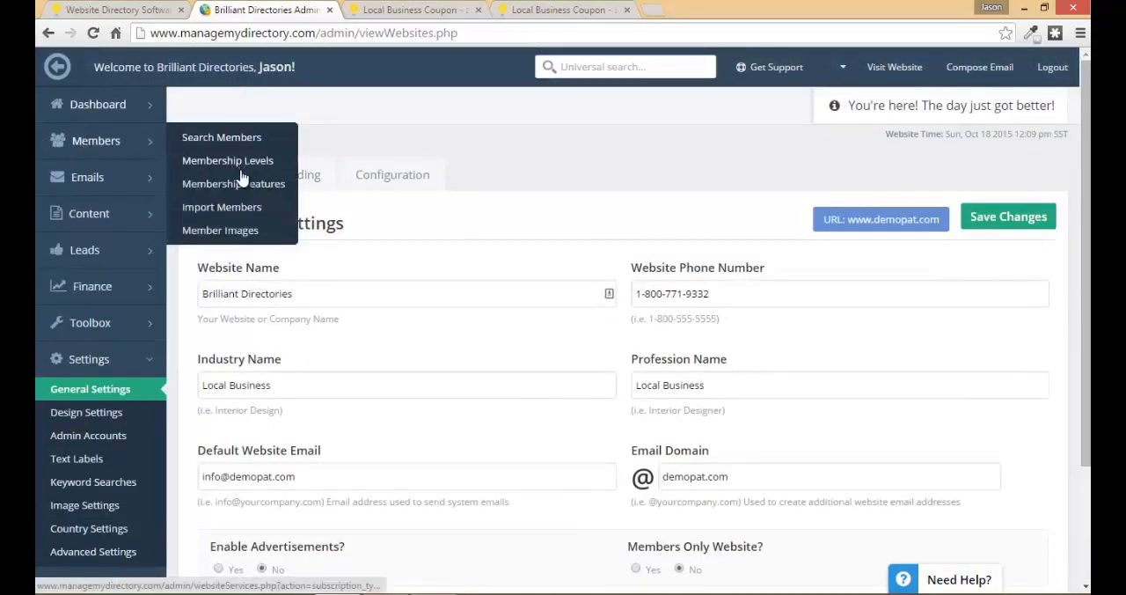
{"action": "left_click", "coordinate": [232, 183]}
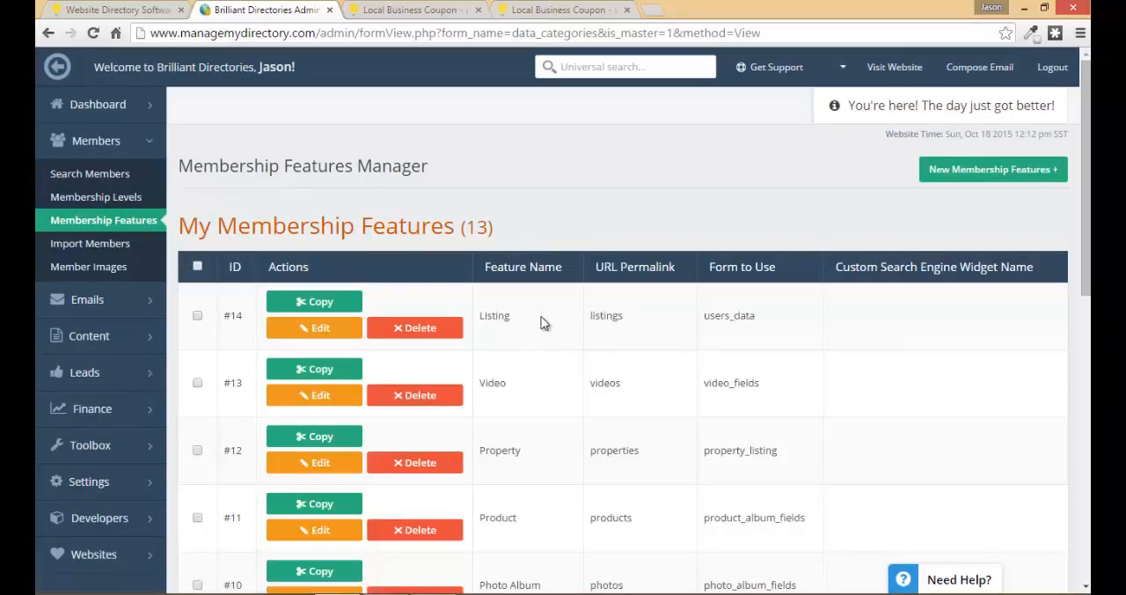
{"action": "scroll", "scroll_direction": "down", "scroll_amount": 3}
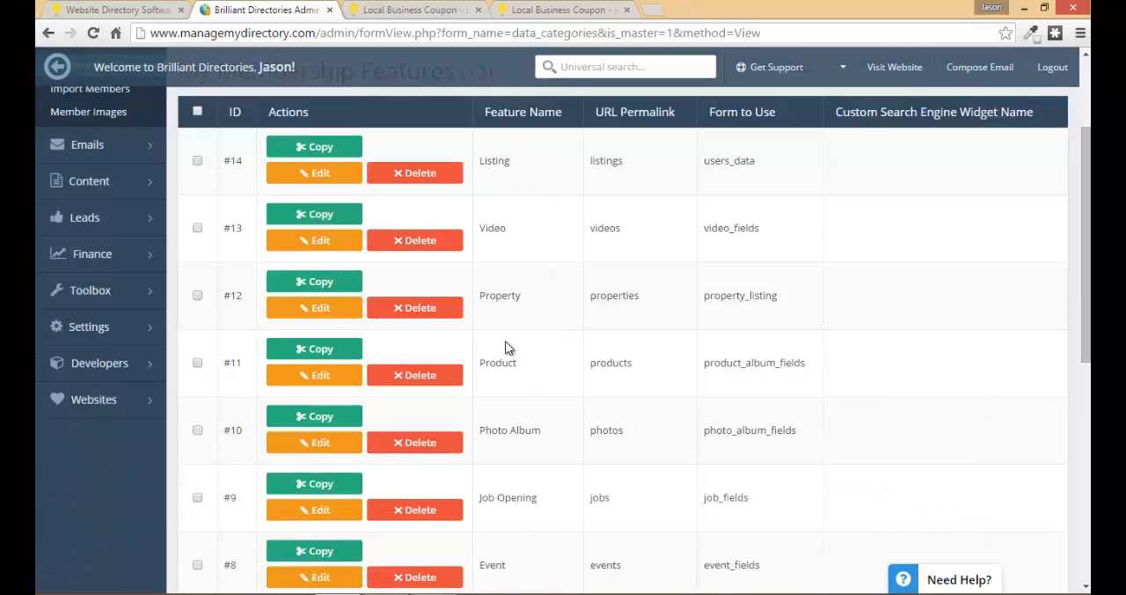
{"action": "scroll", "scroll_direction": "down", "scroll_amount": 3}
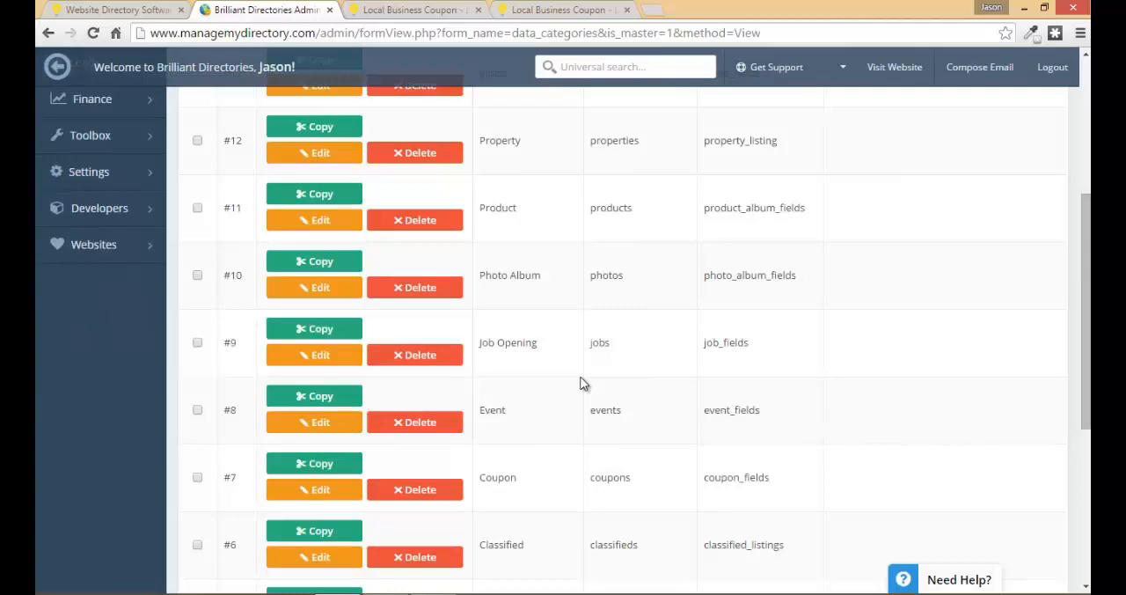
{"action": "scroll", "scroll_direction": "down", "scroll_amount": 3}
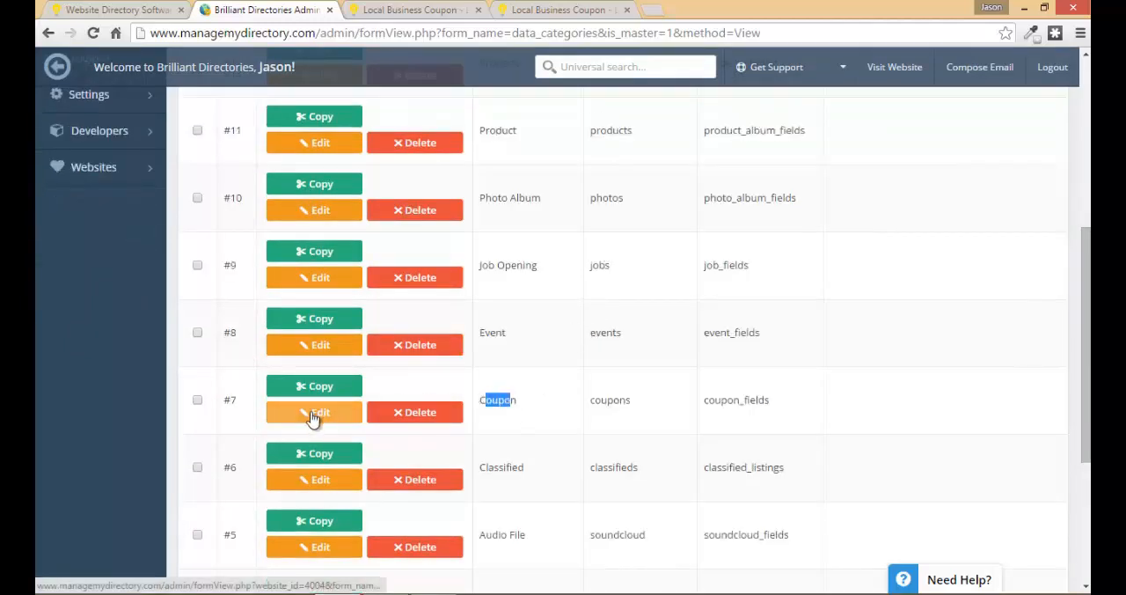
{"action": "left_click", "coordinate": [313, 412]}
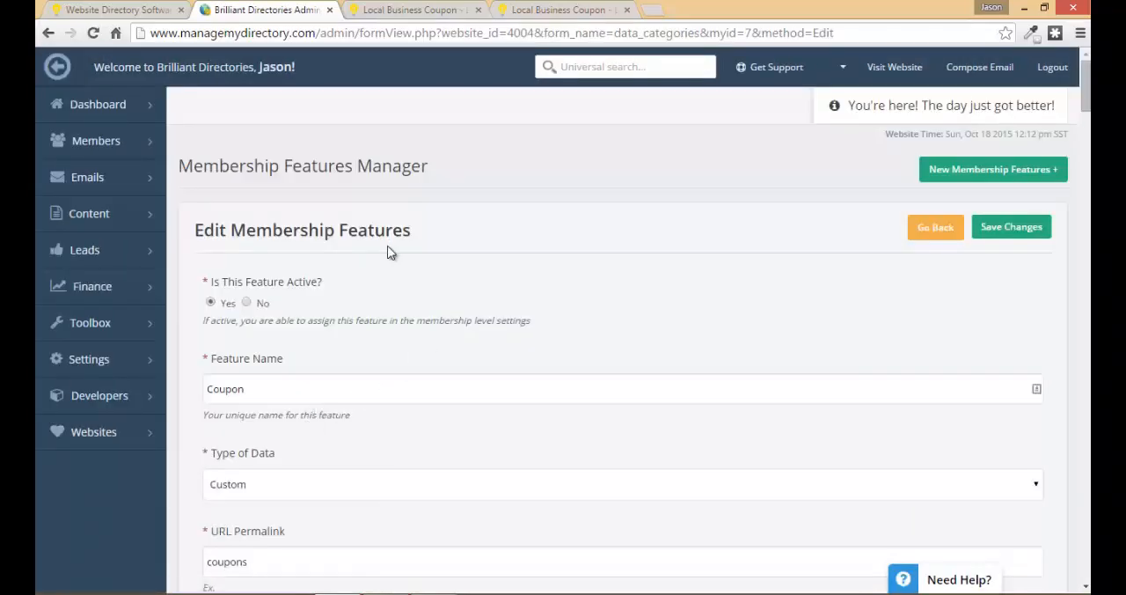
{"action": "mouse_move", "coordinate": [299, 250]}
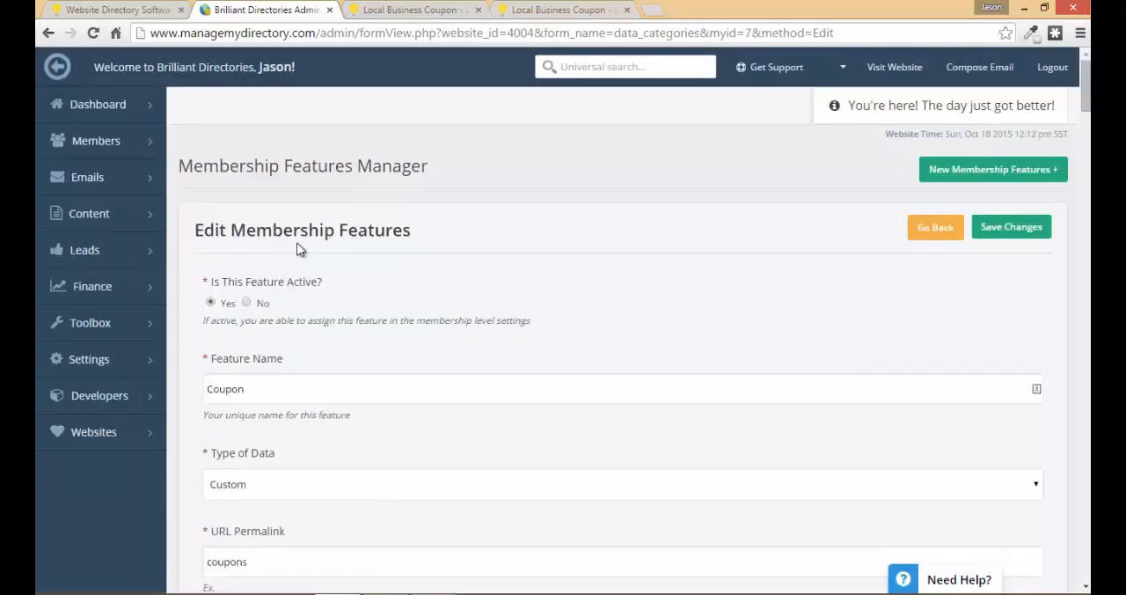
Set the Coupon feature's Always Show Content option to No.
{"action": "scroll", "scroll_direction": "down", "scroll_amount": 3}
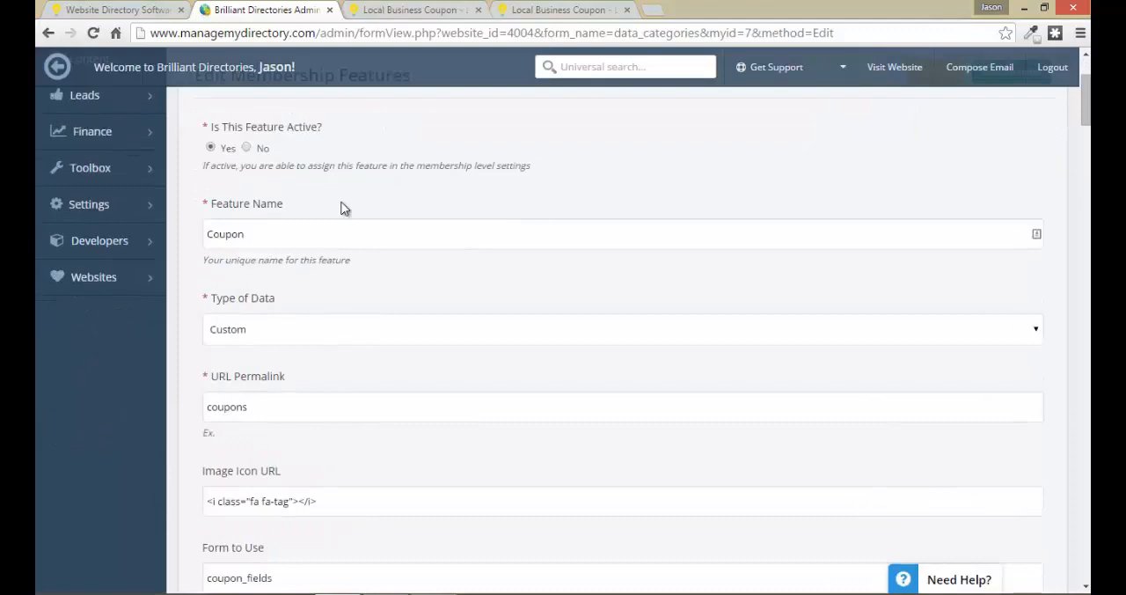
{"action": "scroll", "scroll_direction": "down", "scroll_amount": 3}
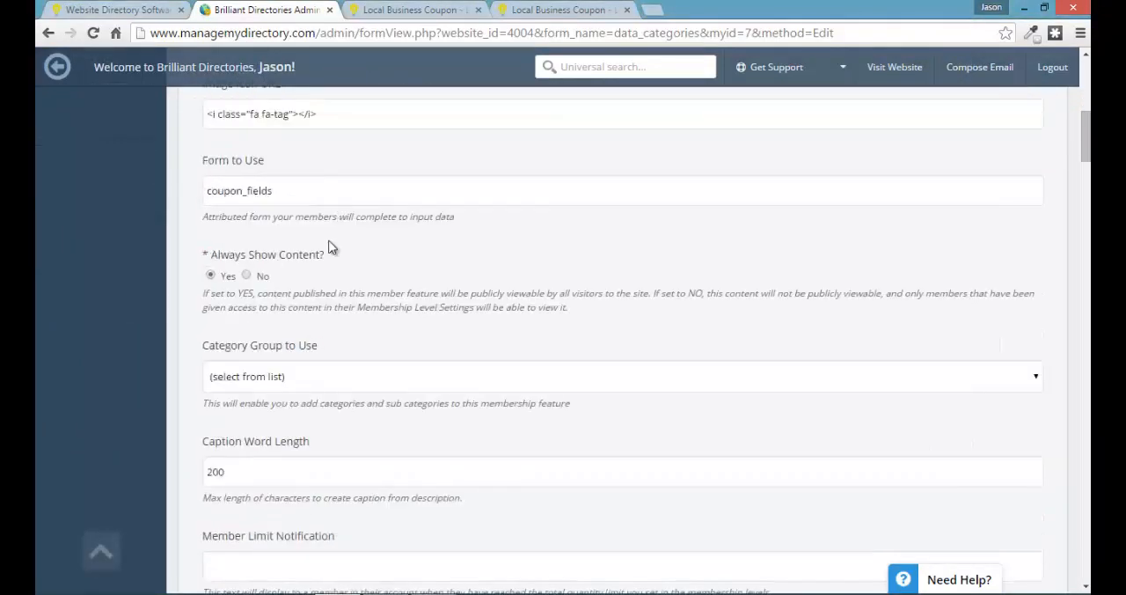
{"action": "double_click", "coordinate": [264, 253]}
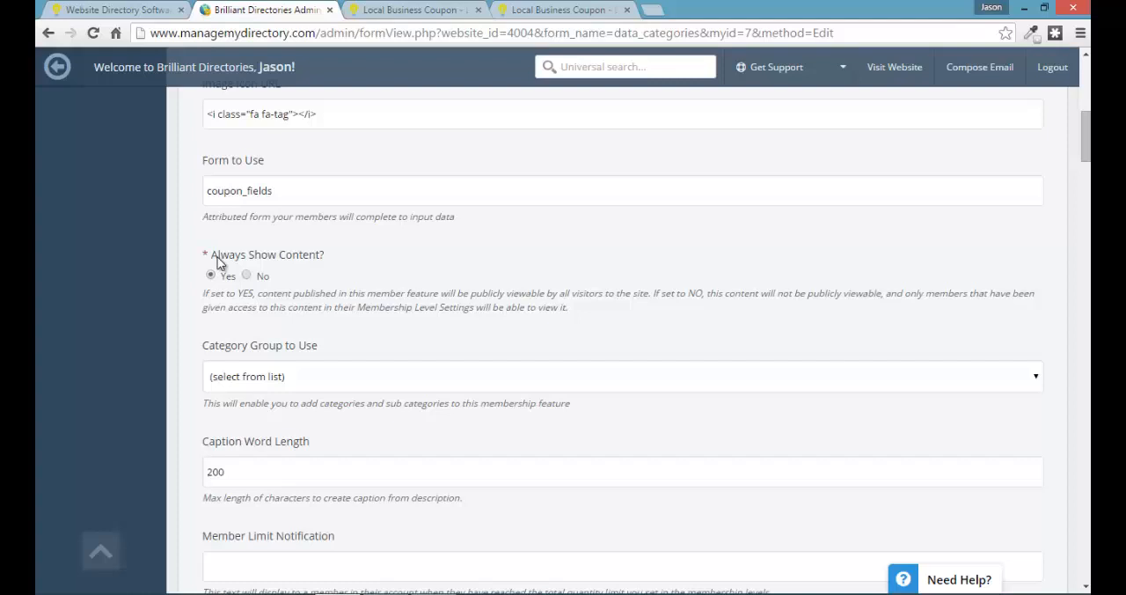
{"action": "mouse_move", "coordinate": [303, 148]}
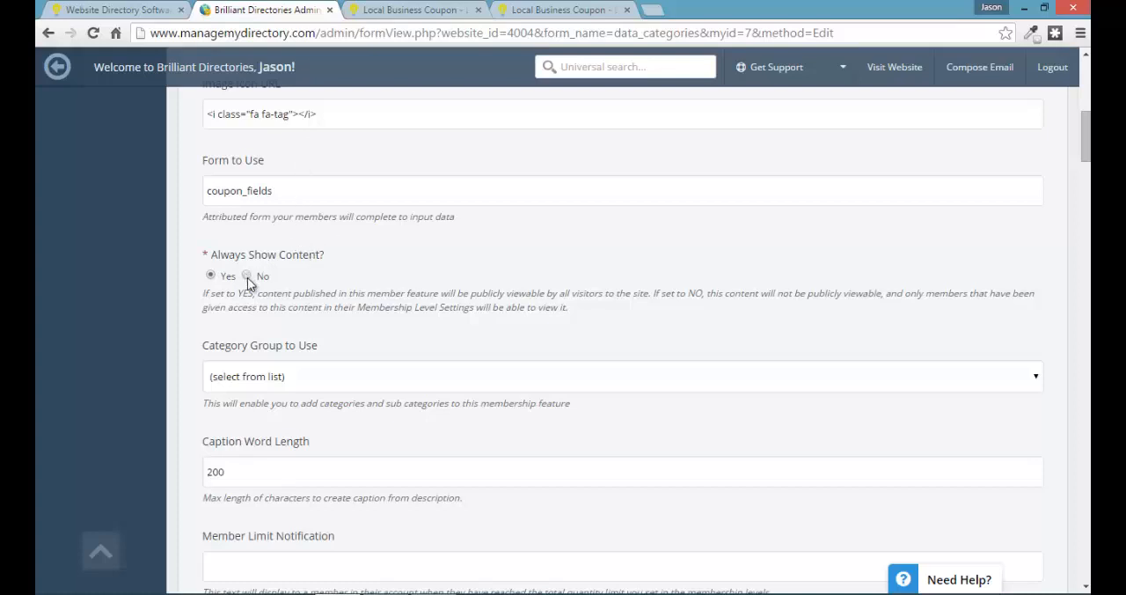
{"action": "left_click", "coordinate": [246, 274]}
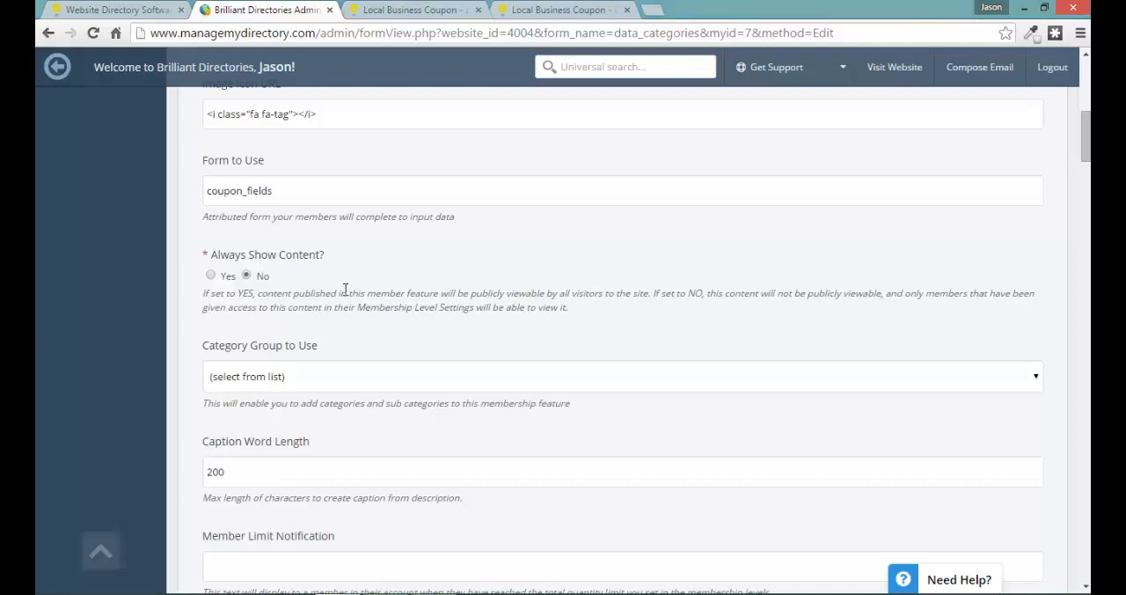
{"action": "mouse_move", "coordinate": [352, 287]}
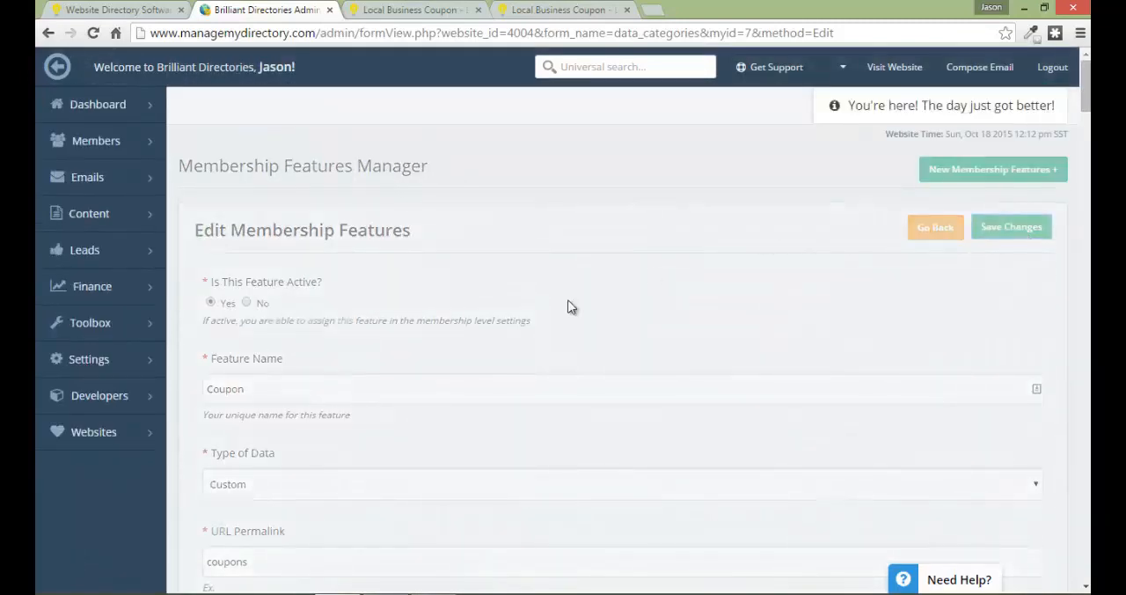
{"action": "scroll", "scroll_direction": "down", "scroll_amount": 3}
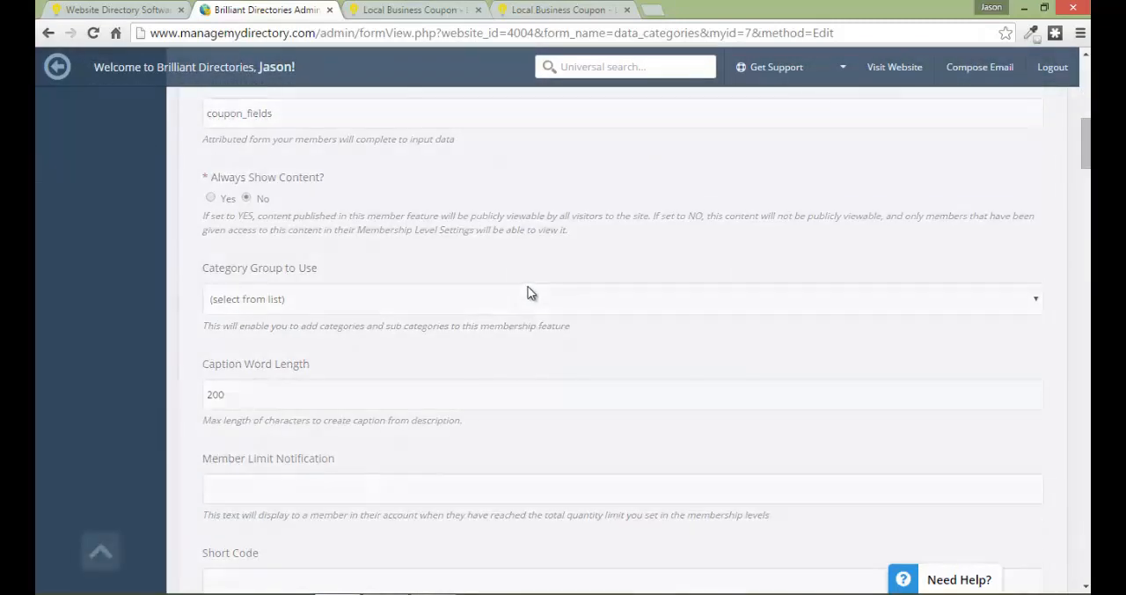
{"action": "scroll", "scroll_direction": "down", "scroll_amount": 3}
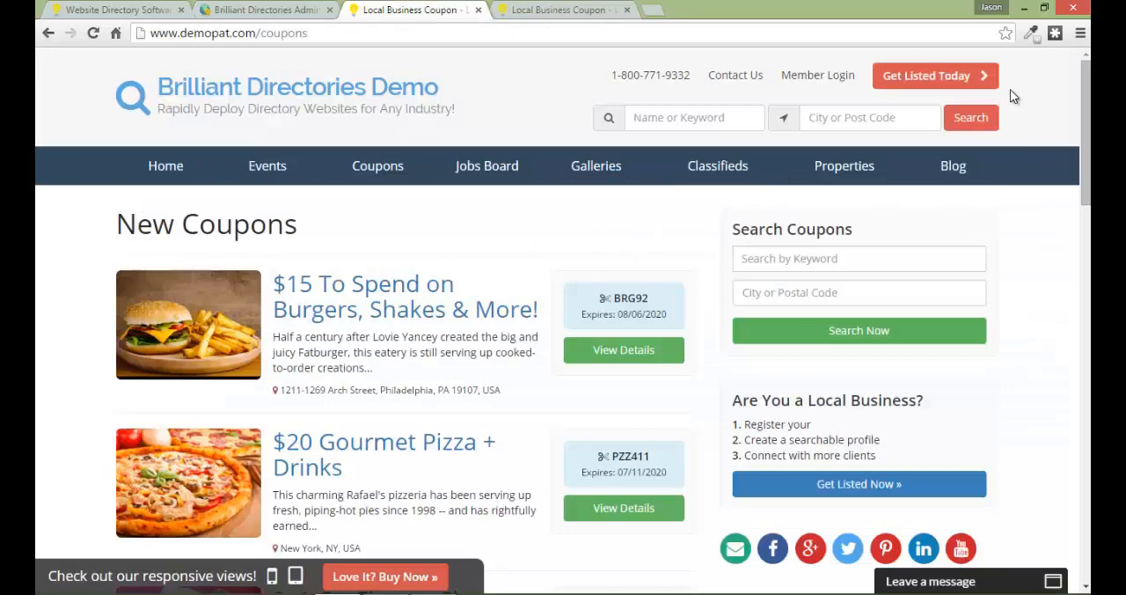
{"action": "mouse_move", "coordinate": [376, 166]}
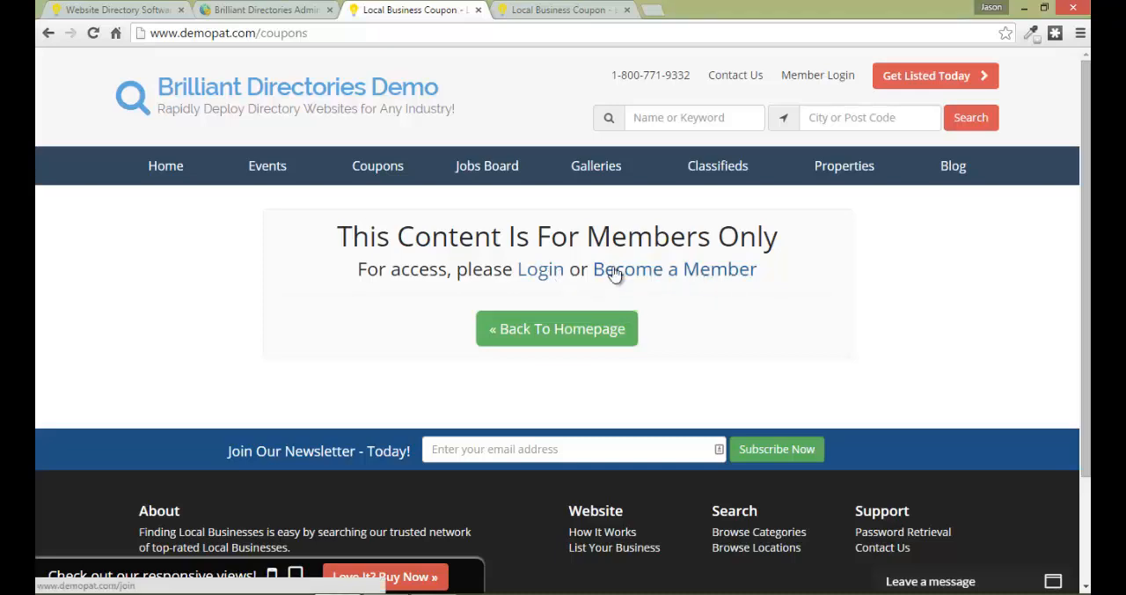
From the coupons members-only notice, view the Login and Become a Member pages, then return to admin.
{"action": "left_click", "coordinate": [674, 270]}
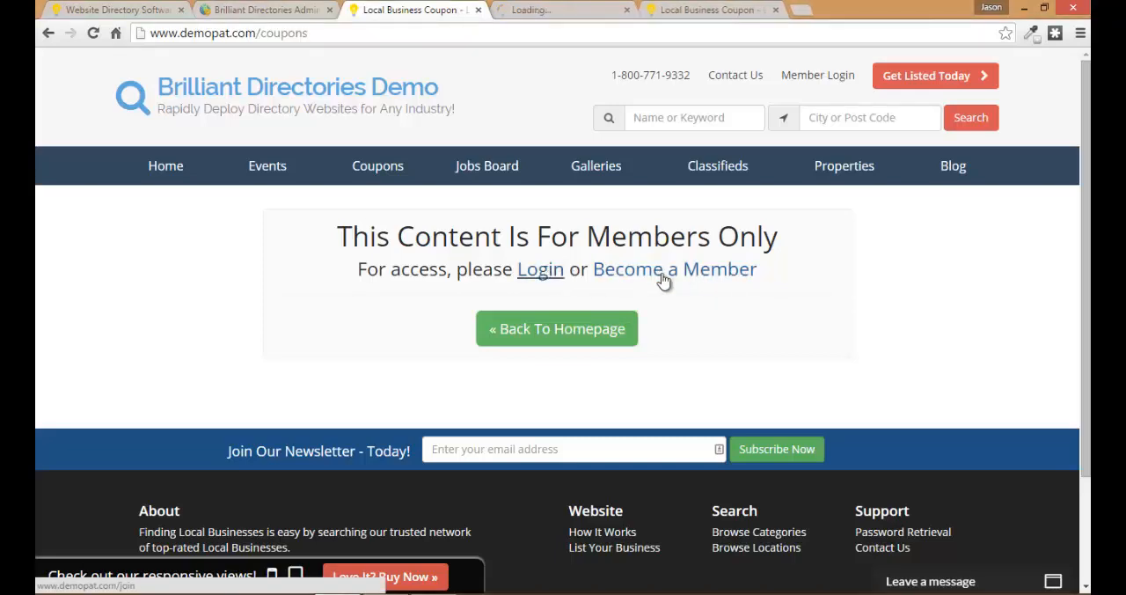
{"action": "left_click", "coordinate": [540, 270]}
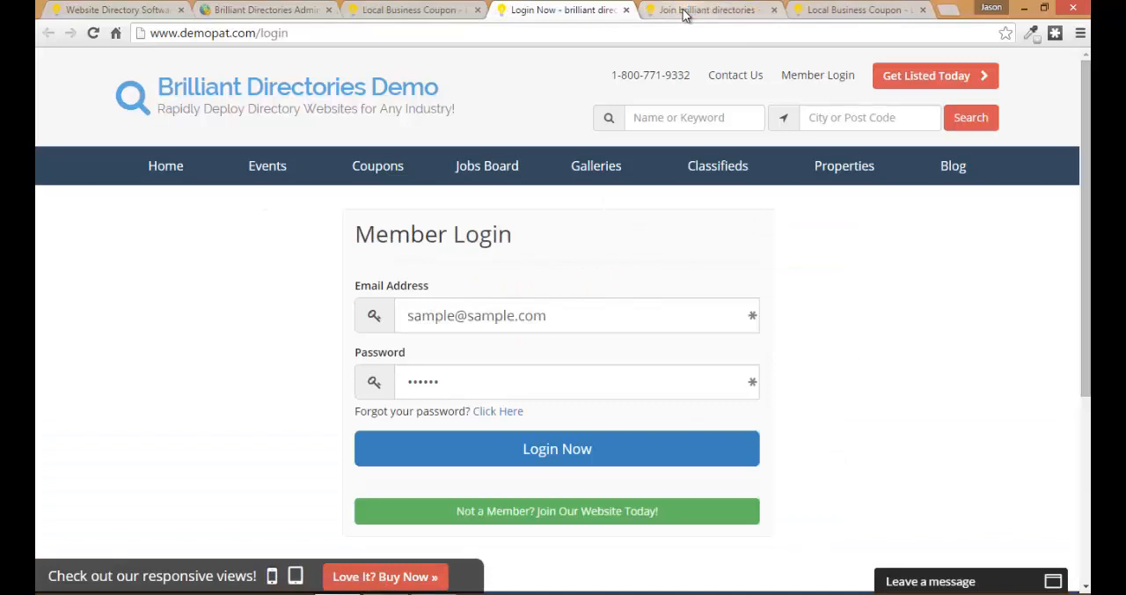
{"action": "left_click", "coordinate": [707, 10]}
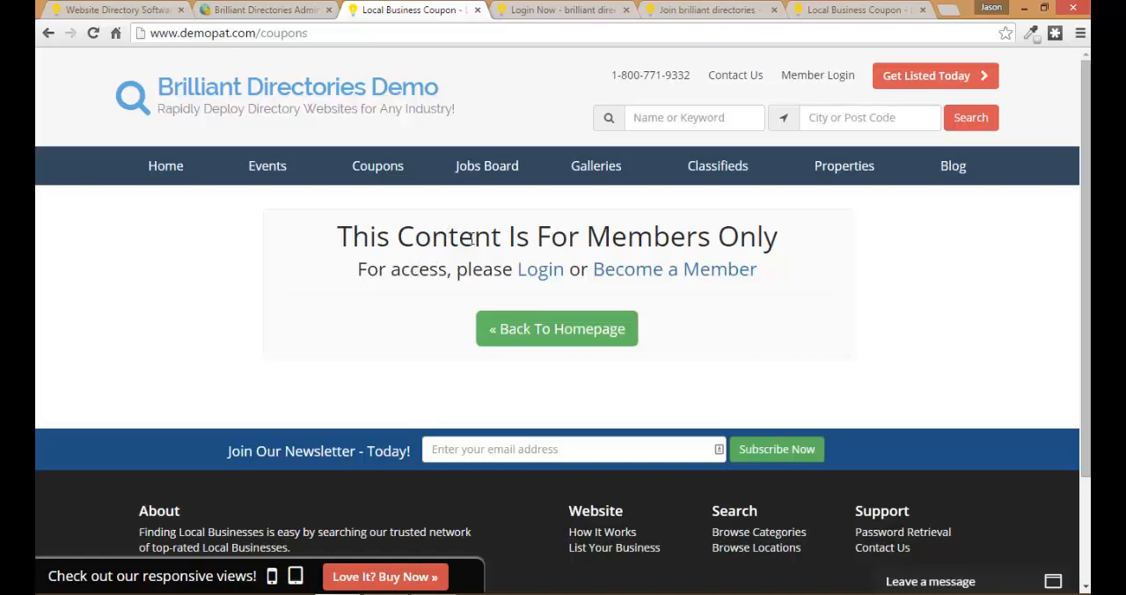
{"action": "left_click", "coordinate": [264, 11]}
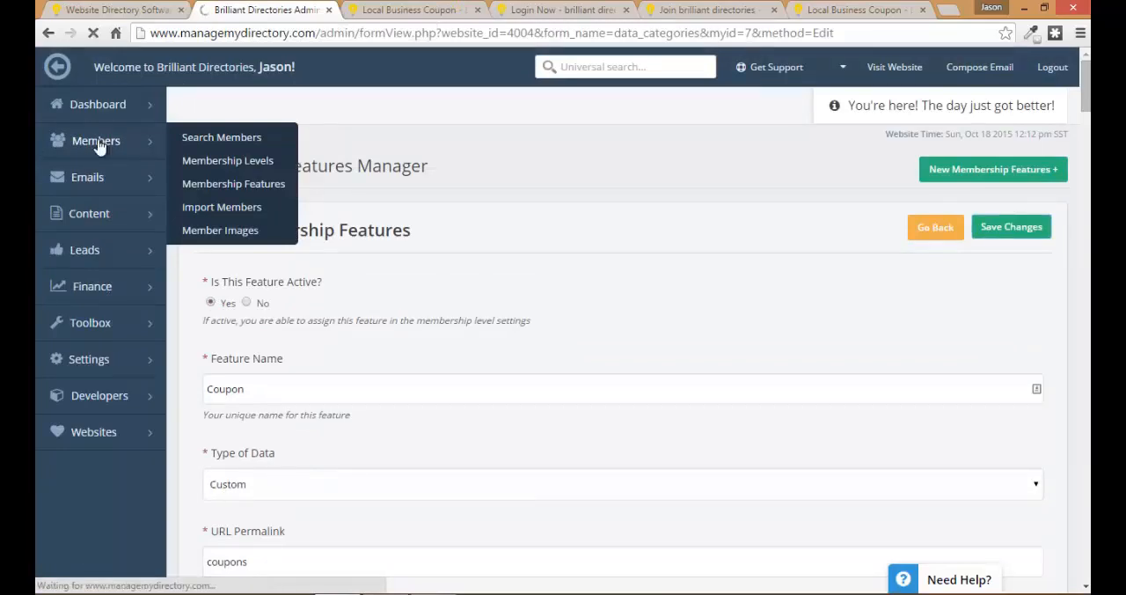
{"action": "left_click", "coordinate": [222, 137]}
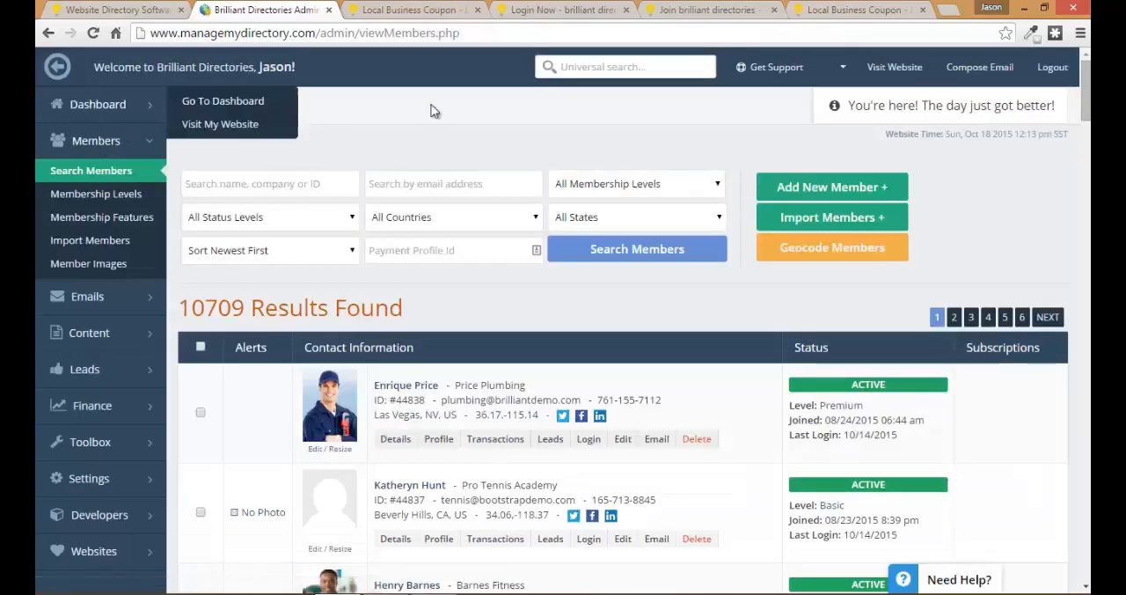
{"action": "scroll", "scroll_direction": "down", "scroll_amount": 3}
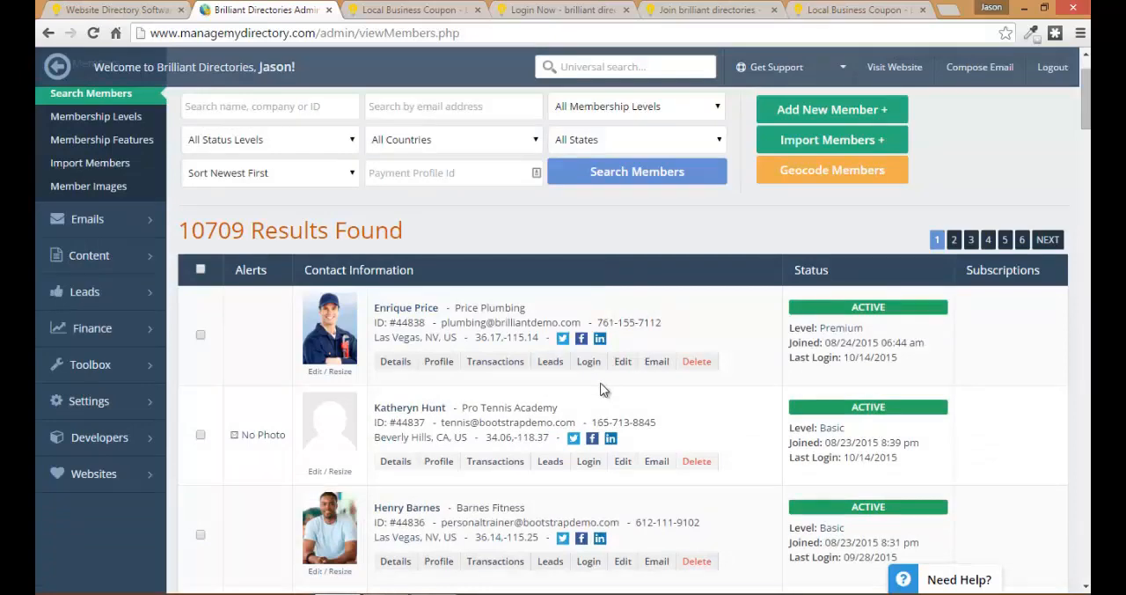
{"action": "scroll", "scroll_direction": "down", "scroll_amount": 3}
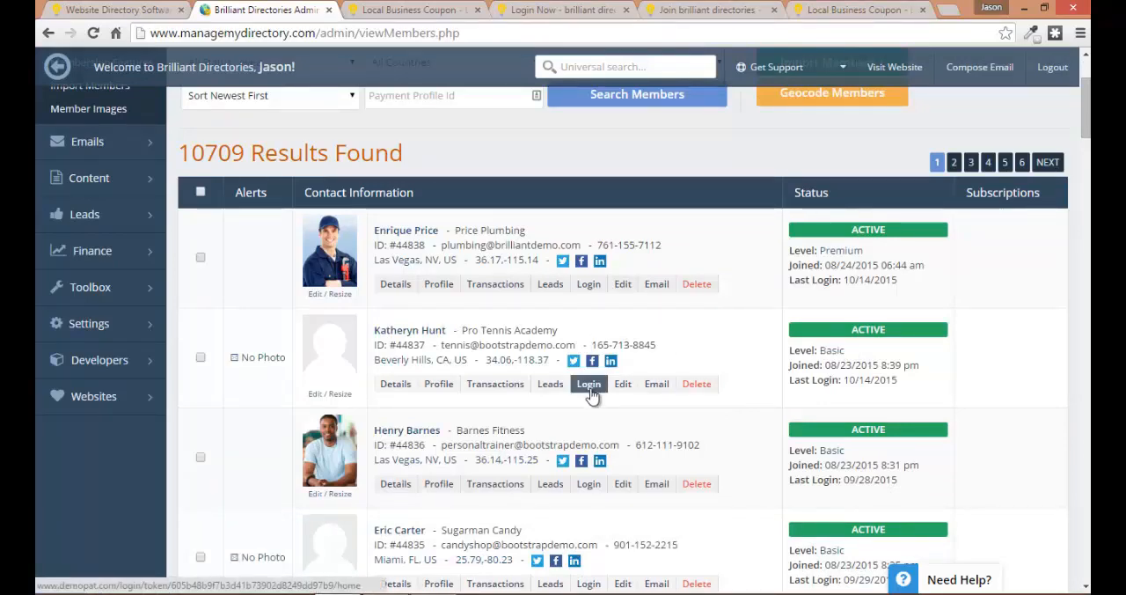
{"action": "left_click", "coordinate": [588, 384]}
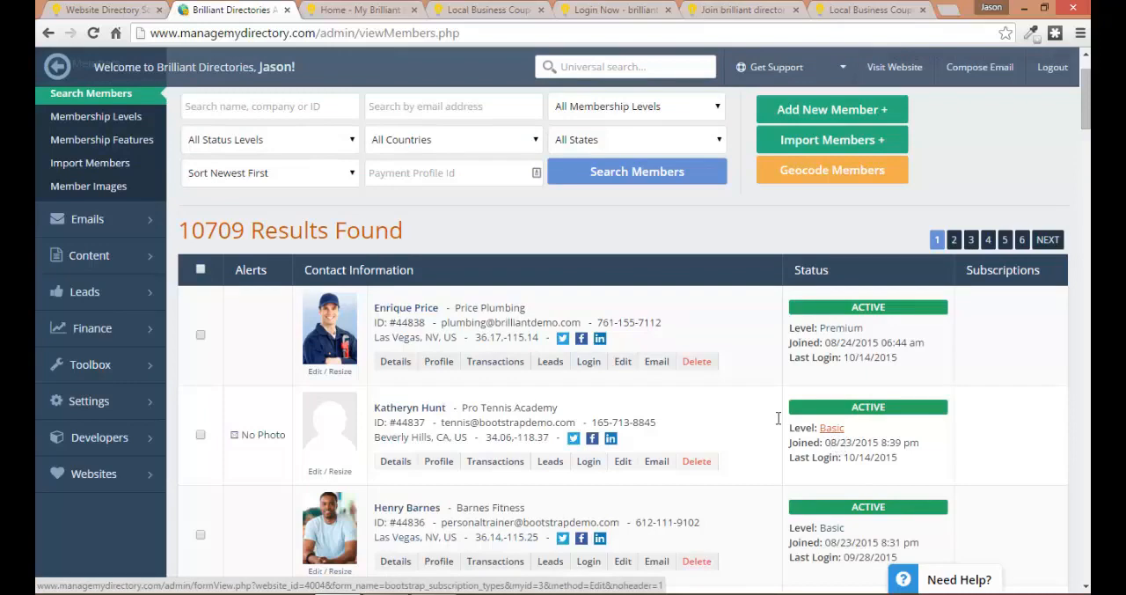
{"action": "mouse_move", "coordinate": [831, 428]}
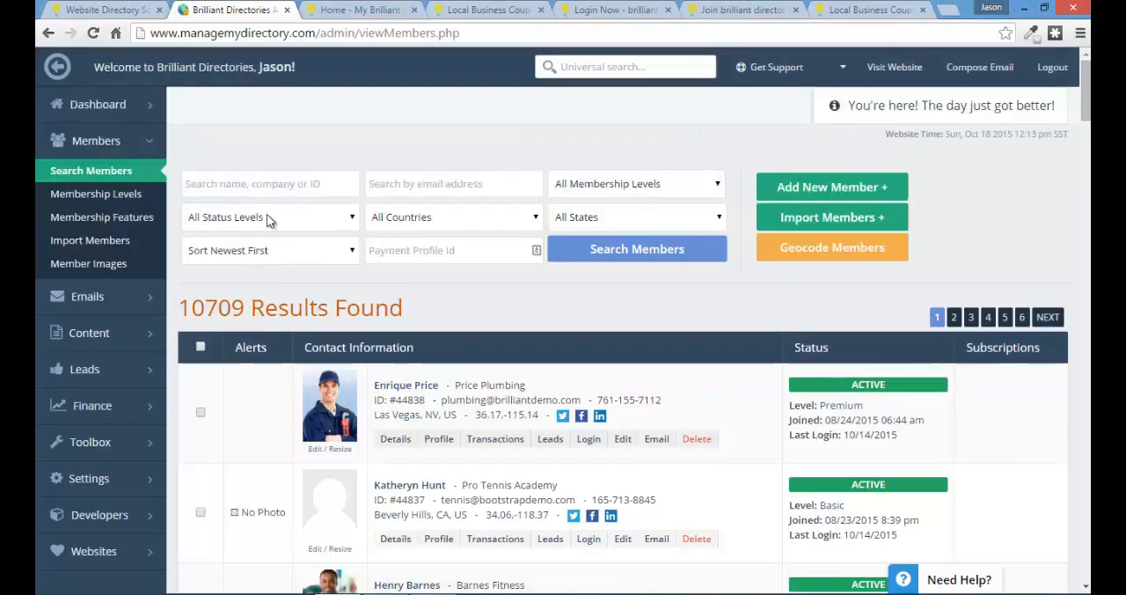
{"action": "mouse_move", "coordinate": [95, 194]}
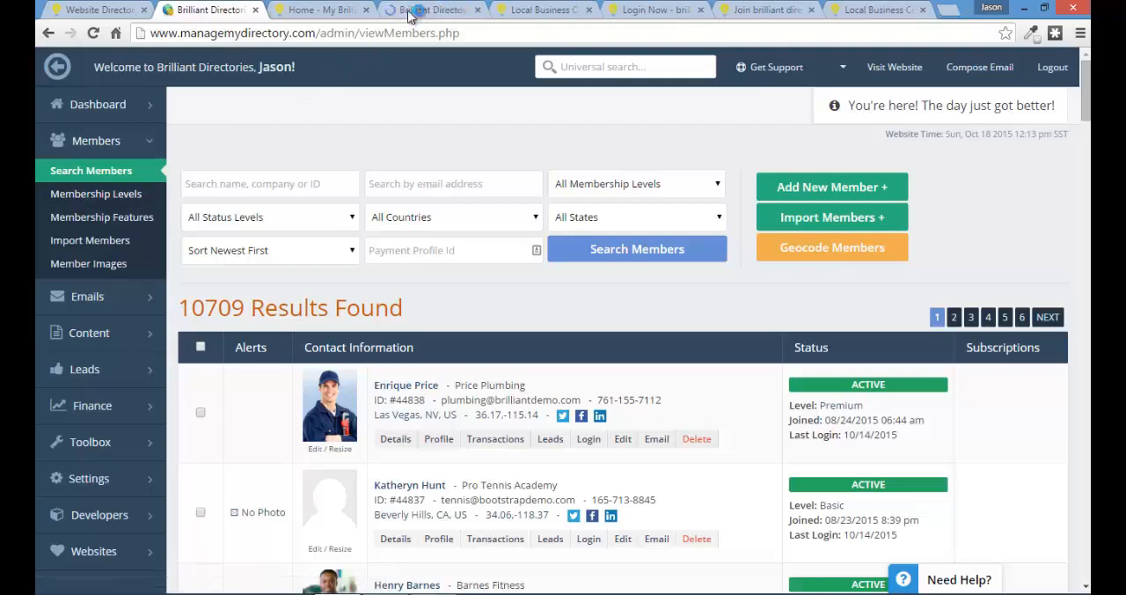
{"action": "left_click", "coordinate": [95, 197]}
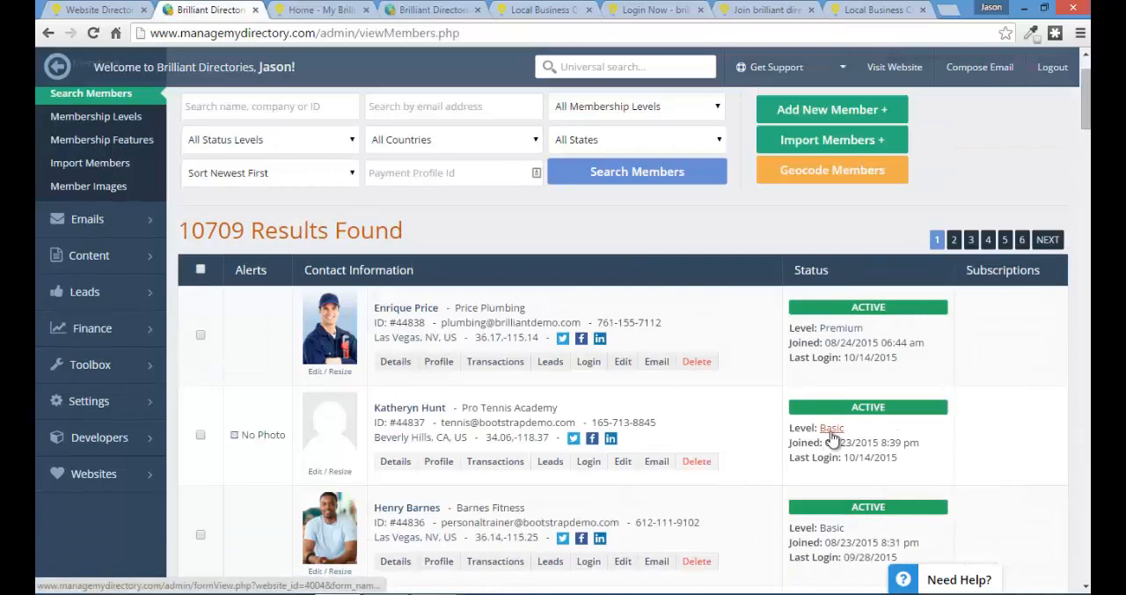
Open the Basic level's Edit Membership Levels dialog and scroll to Select Feature Access.
{"action": "left_click", "coordinate": [831, 427]}
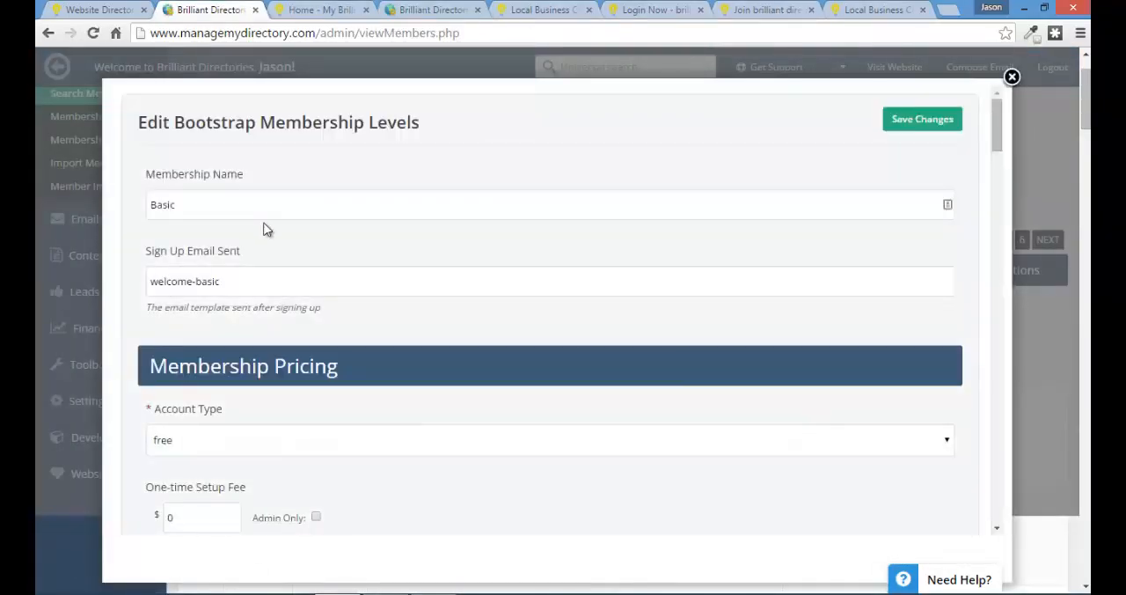
{"action": "scroll", "scroll_direction": "down", "scroll_amount": 3}
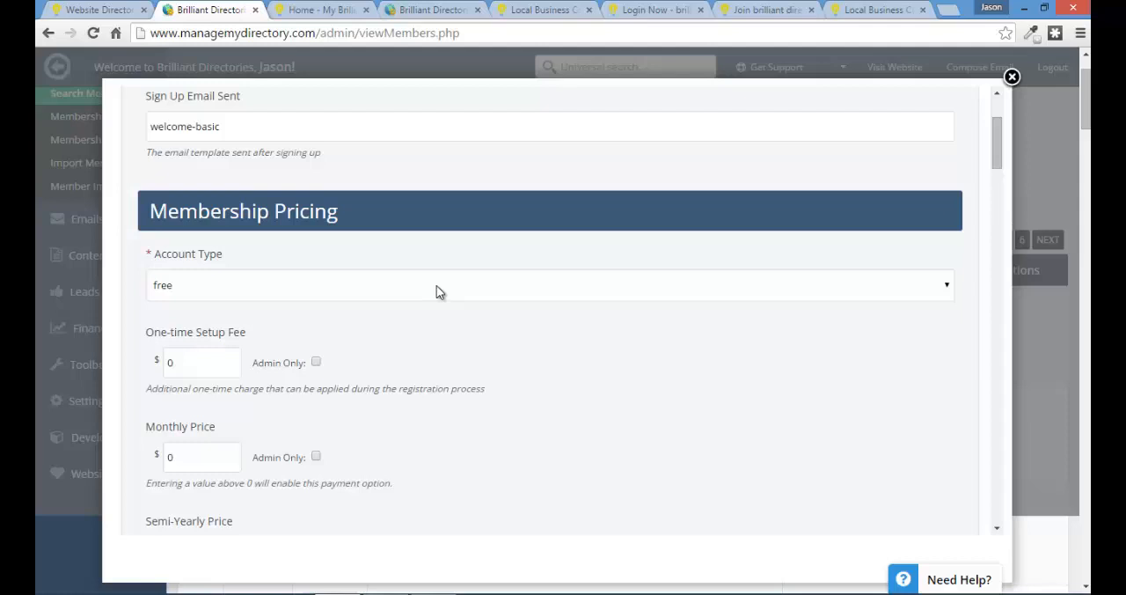
{"action": "mouse_move", "coordinate": [432, 292]}
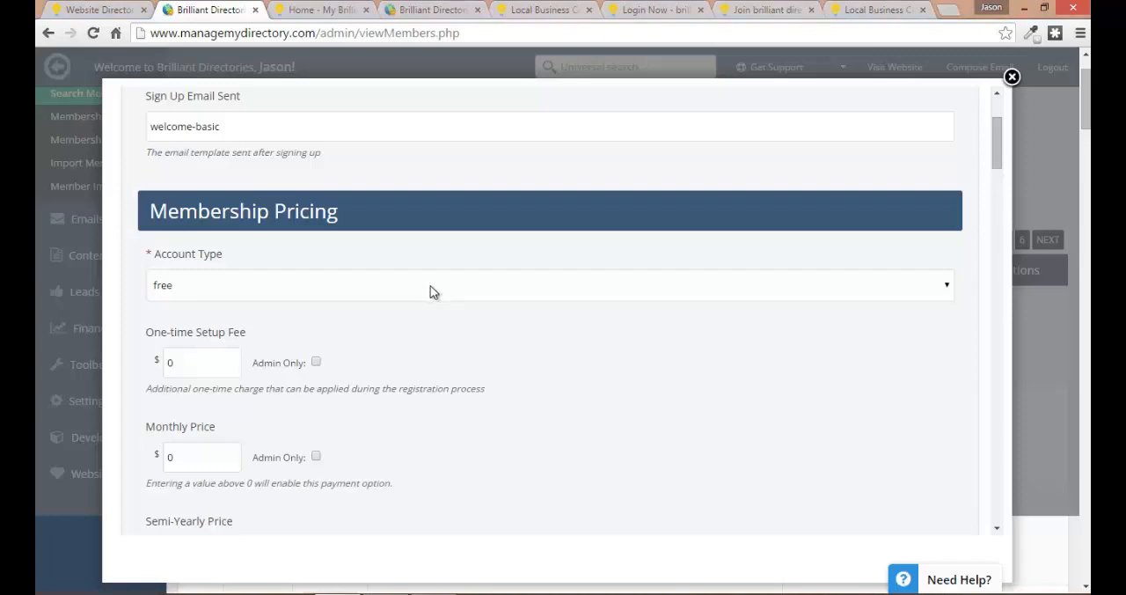
{"action": "scroll", "scroll_direction": "down", "scroll_amount": 3}
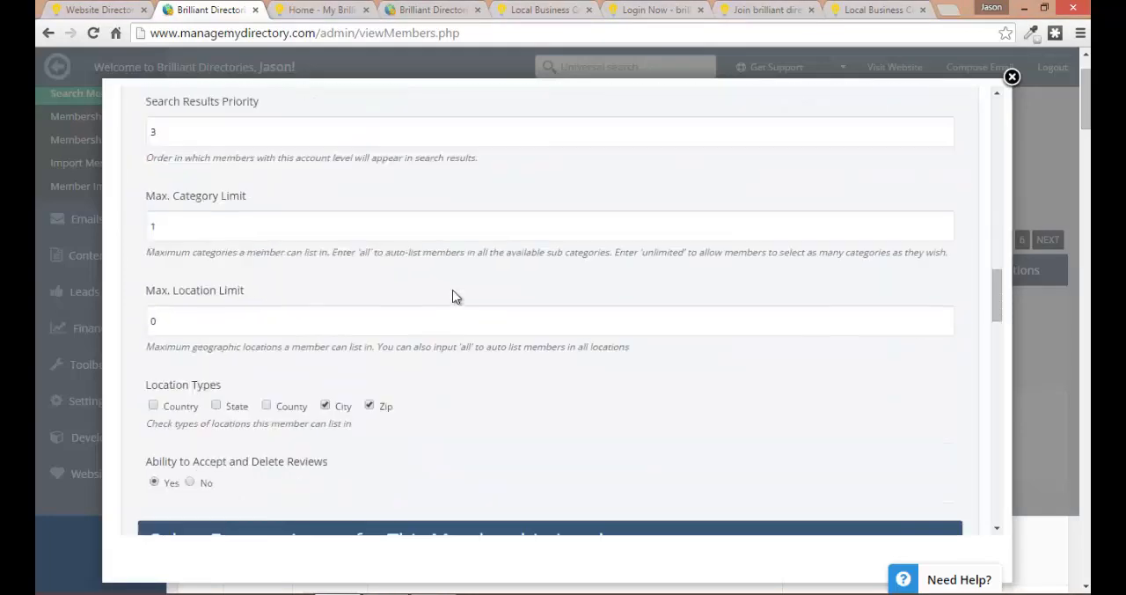
{"action": "scroll", "scroll_direction": "down", "scroll_amount": 3}
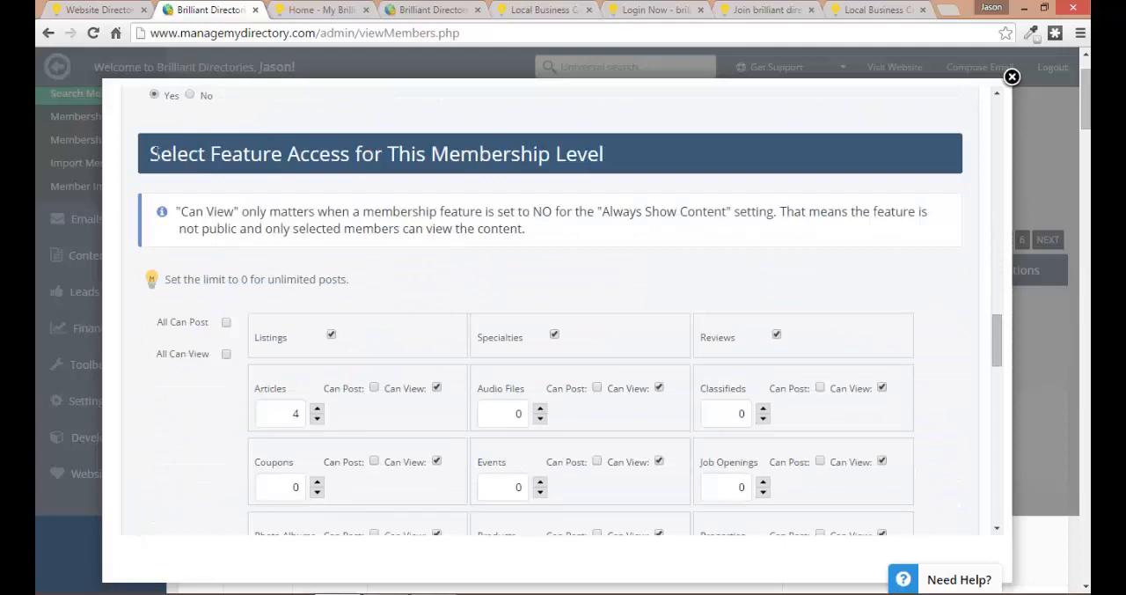
{"action": "mouse_move", "coordinate": [704, 236]}
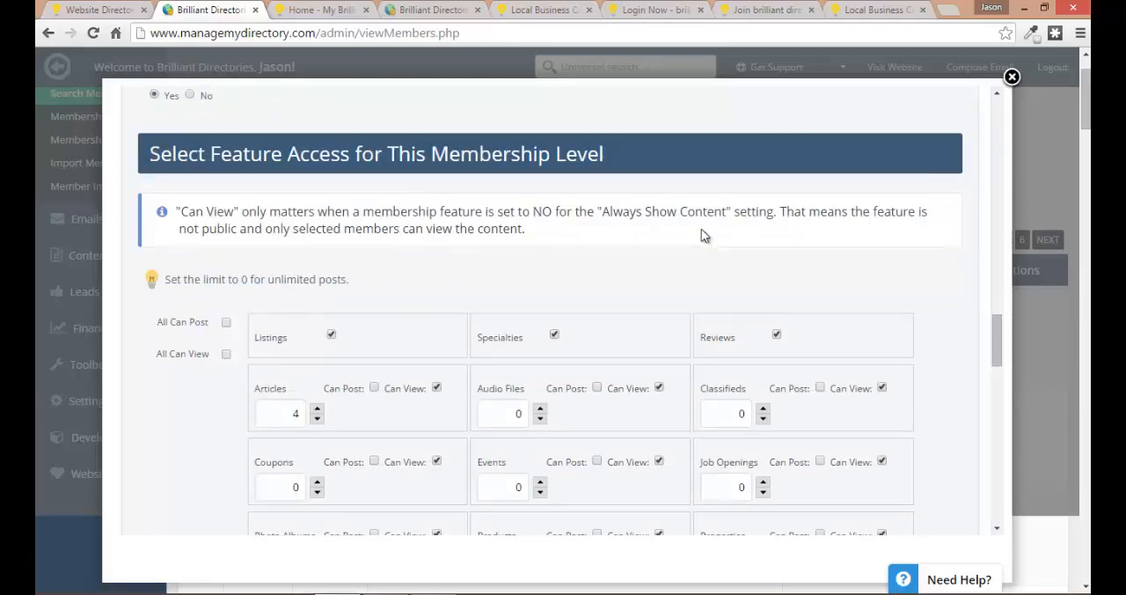
{"action": "scroll", "scroll_direction": "down", "scroll_amount": 3}
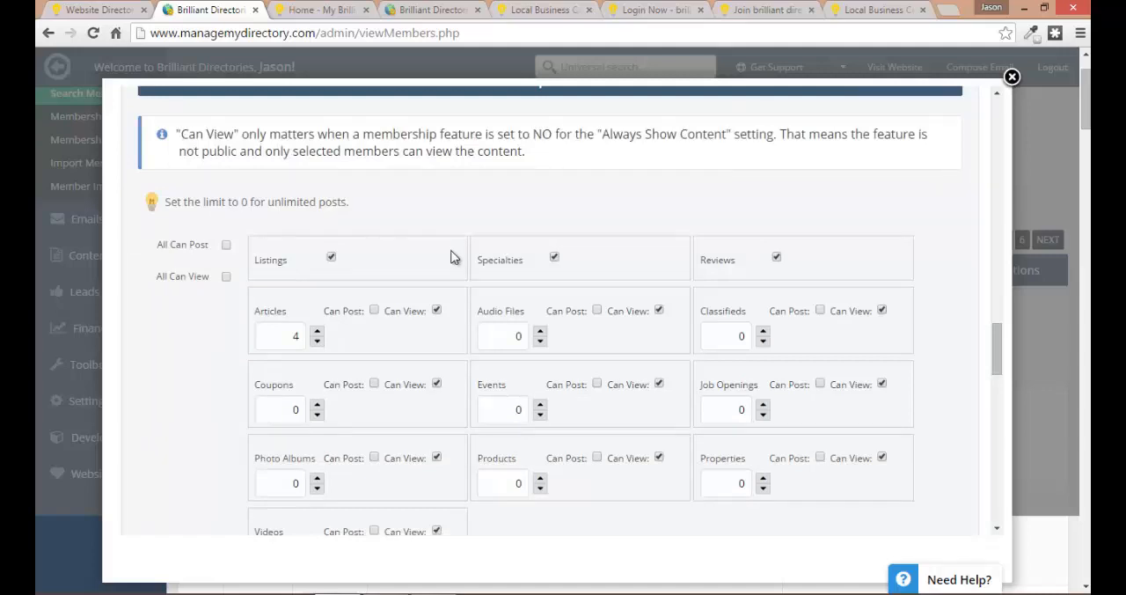
{"action": "mouse_move", "coordinate": [443, 292]}
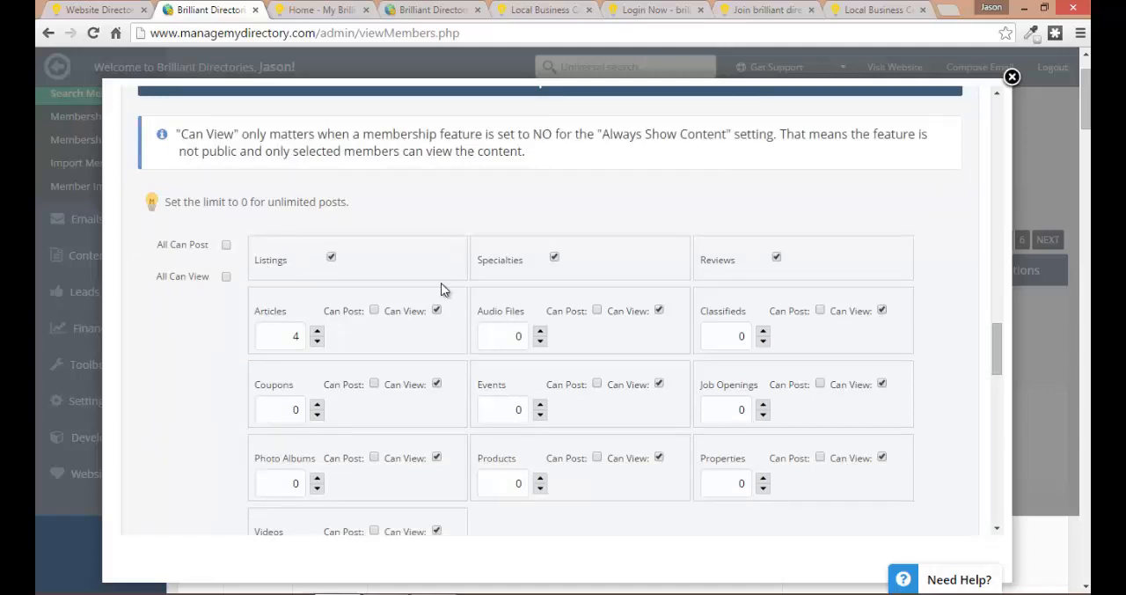
{"action": "mouse_move", "coordinate": [912, 440]}
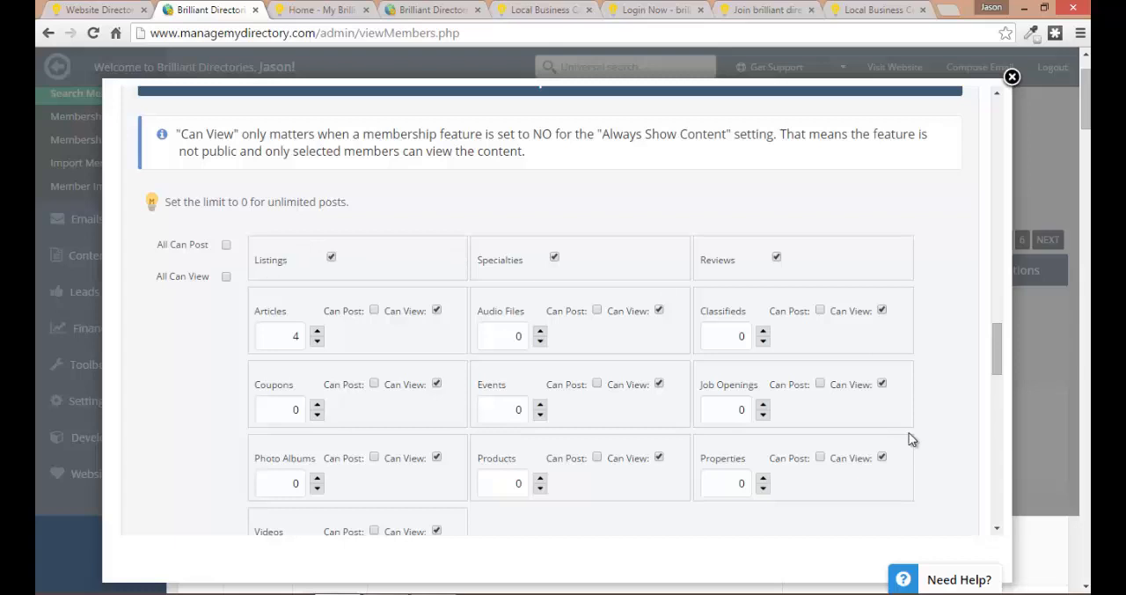
{"action": "mouse_move", "coordinate": [738, 511]}
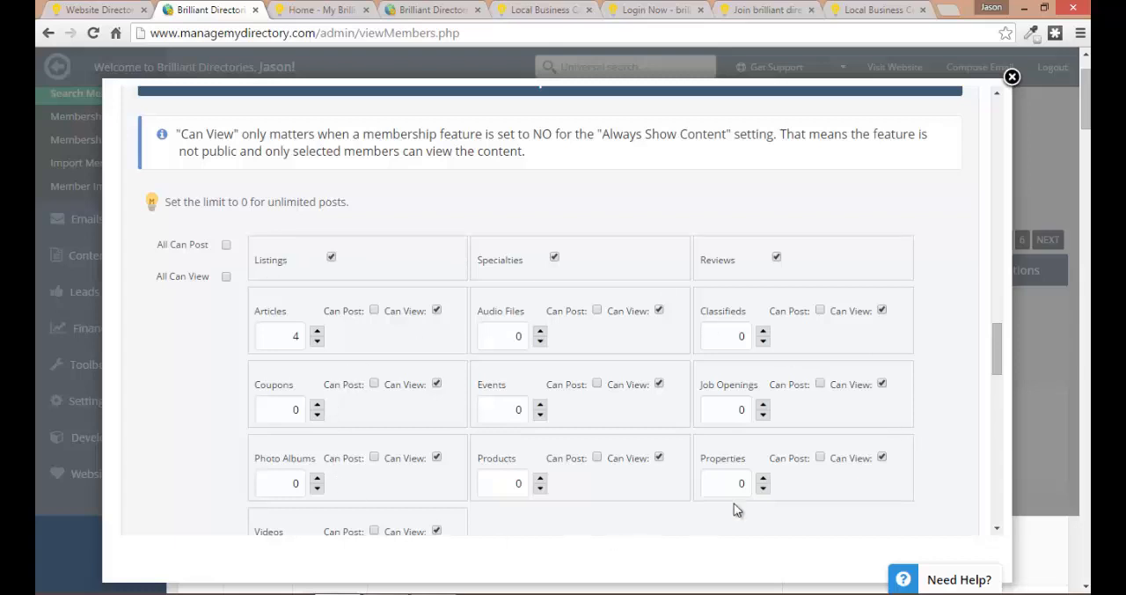
{"action": "scroll", "scroll_direction": "down", "scroll_amount": 3}
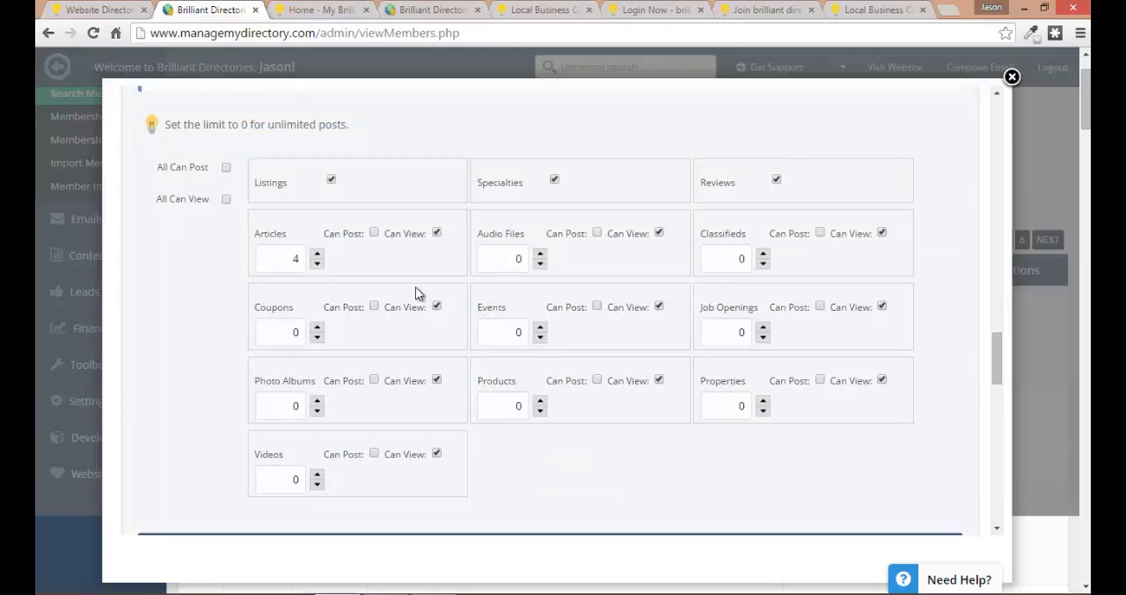
{"action": "mouse_move", "coordinate": [464, 262]}
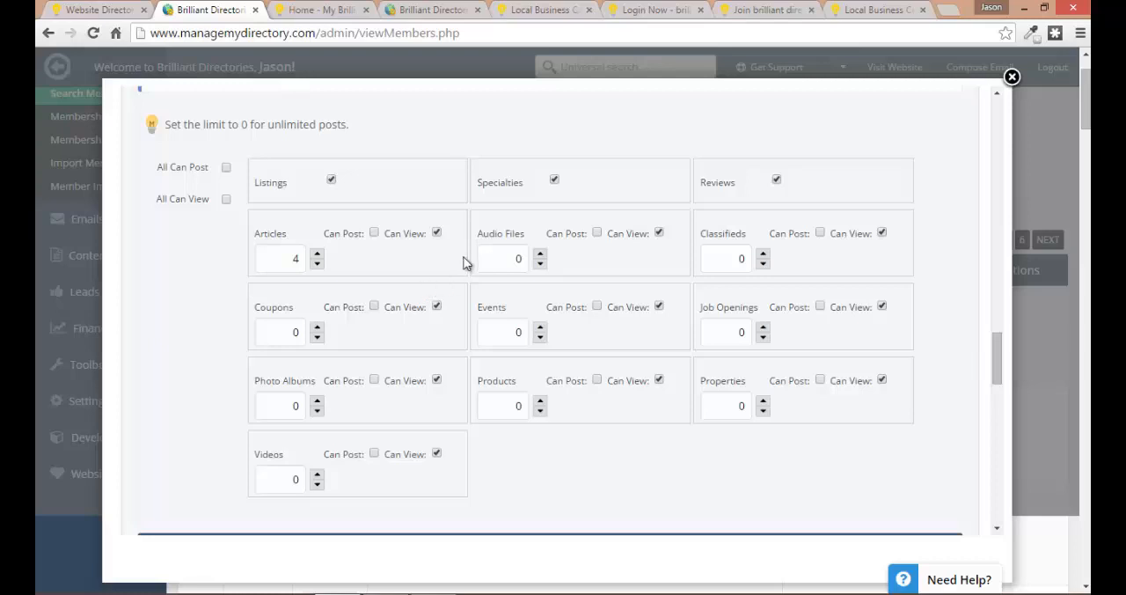
{"action": "mouse_move", "coordinate": [465, 244]}
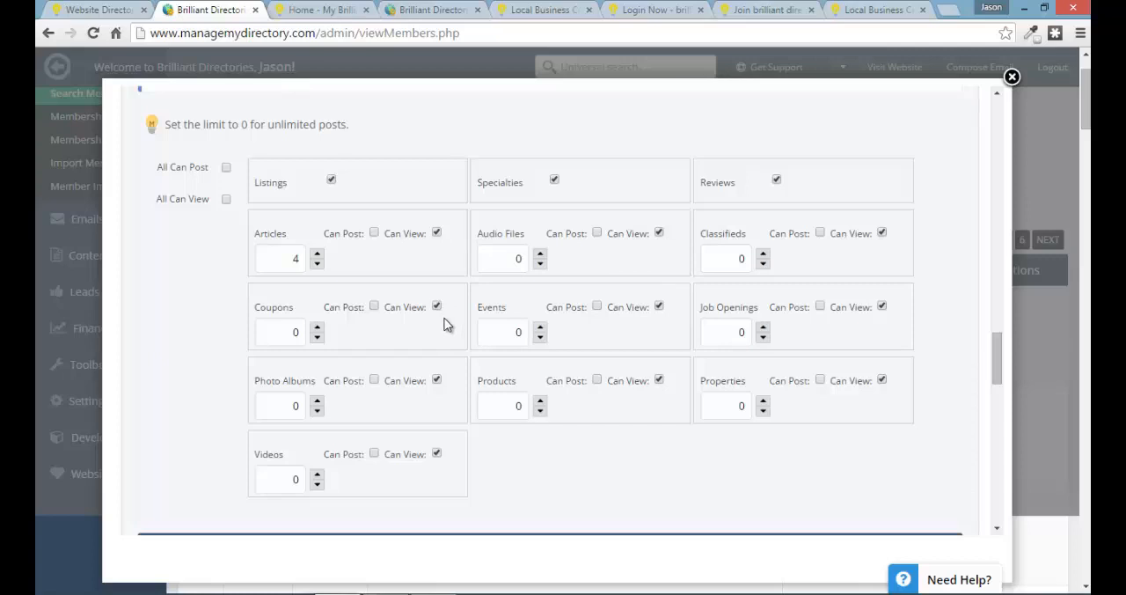
{"action": "mouse_move", "coordinate": [293, 320]}
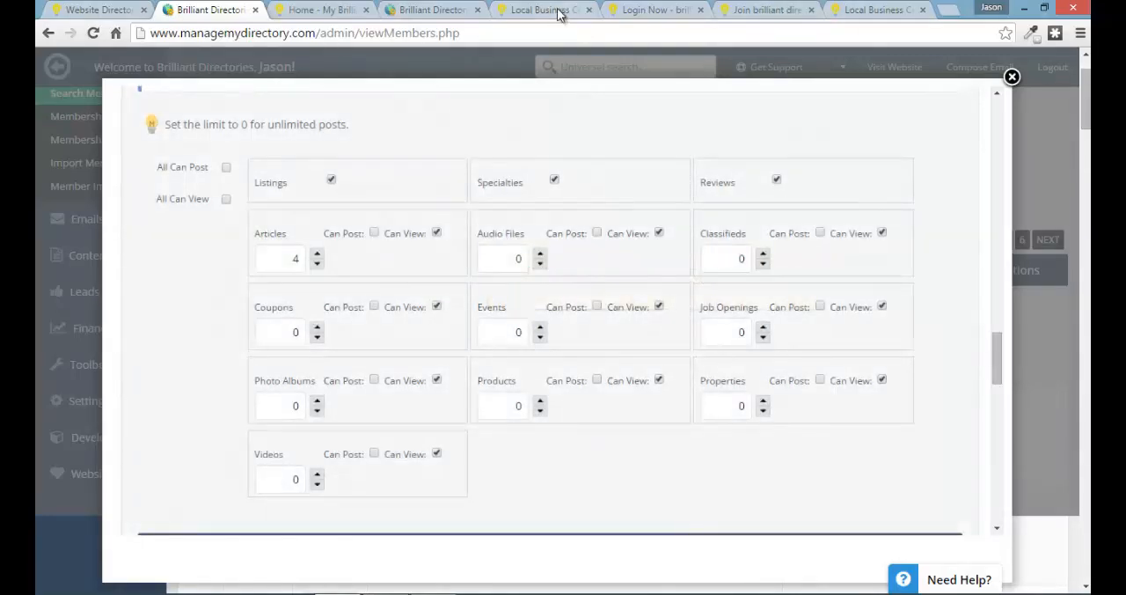
Check the coupons list as the basic member, then return to the Basic level's feature access.
{"action": "left_click", "coordinate": [544, 10]}
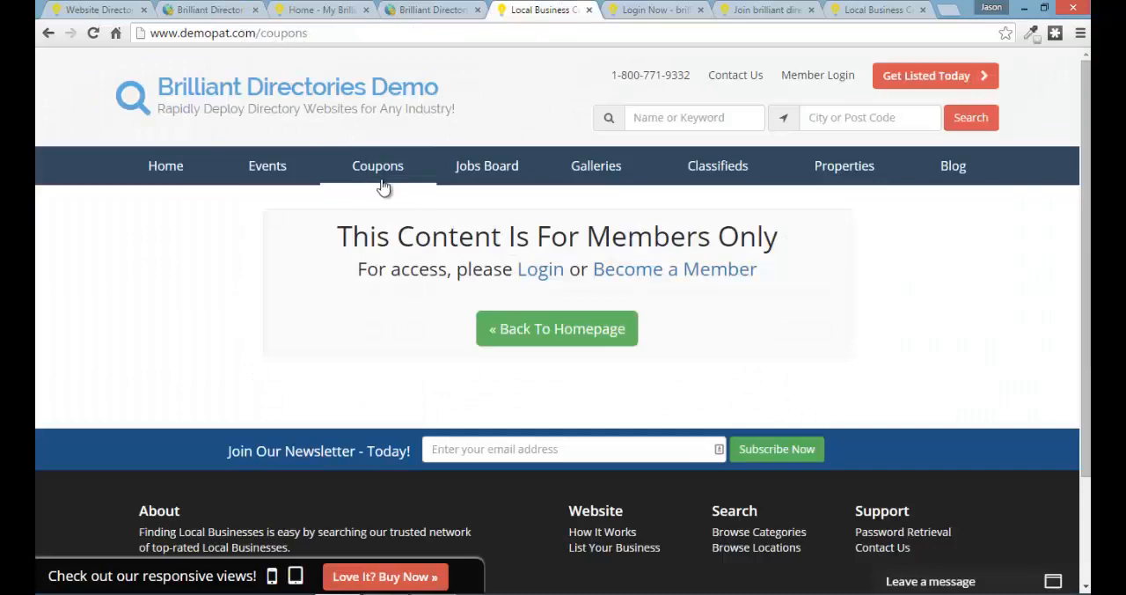
{"action": "mouse_move", "coordinate": [595, 165]}
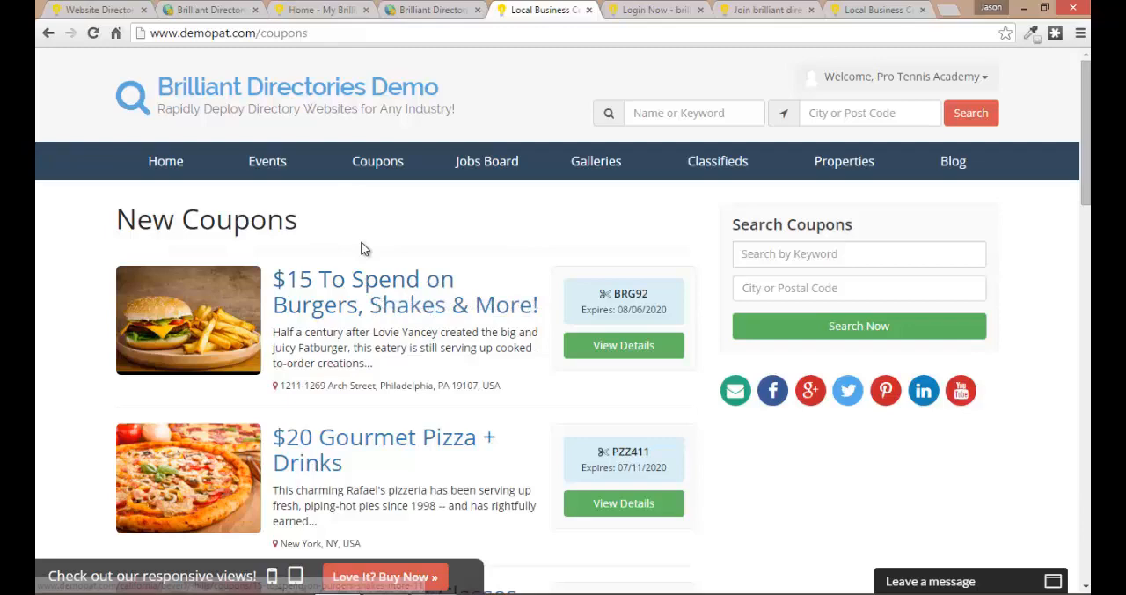
{"action": "mouse_move", "coordinate": [328, 243]}
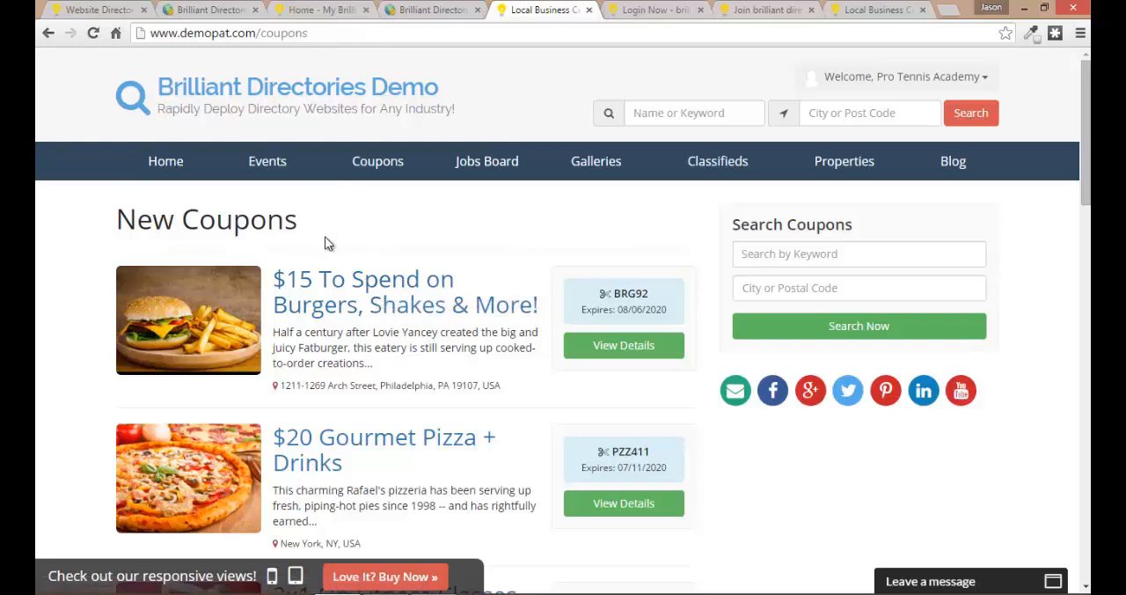
{"action": "left_click", "coordinate": [208, 11]}
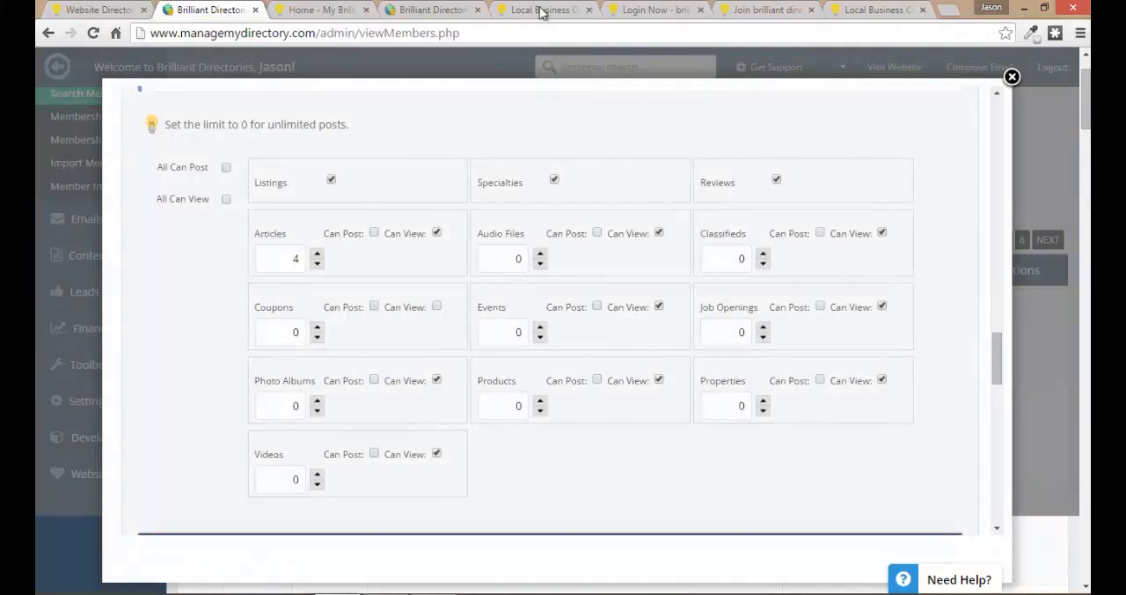
Reload Coupons as the basic member and follow the upgraded-members notice to the upgrade offers.
{"action": "left_click", "coordinate": [546, 11]}
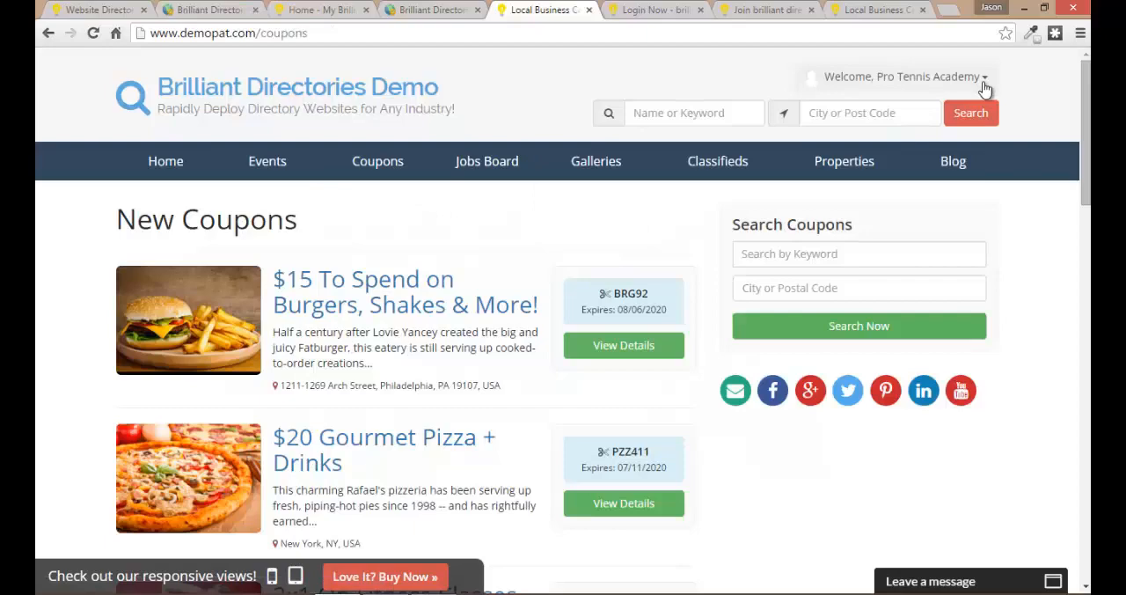
{"action": "left_click", "coordinate": [901, 78]}
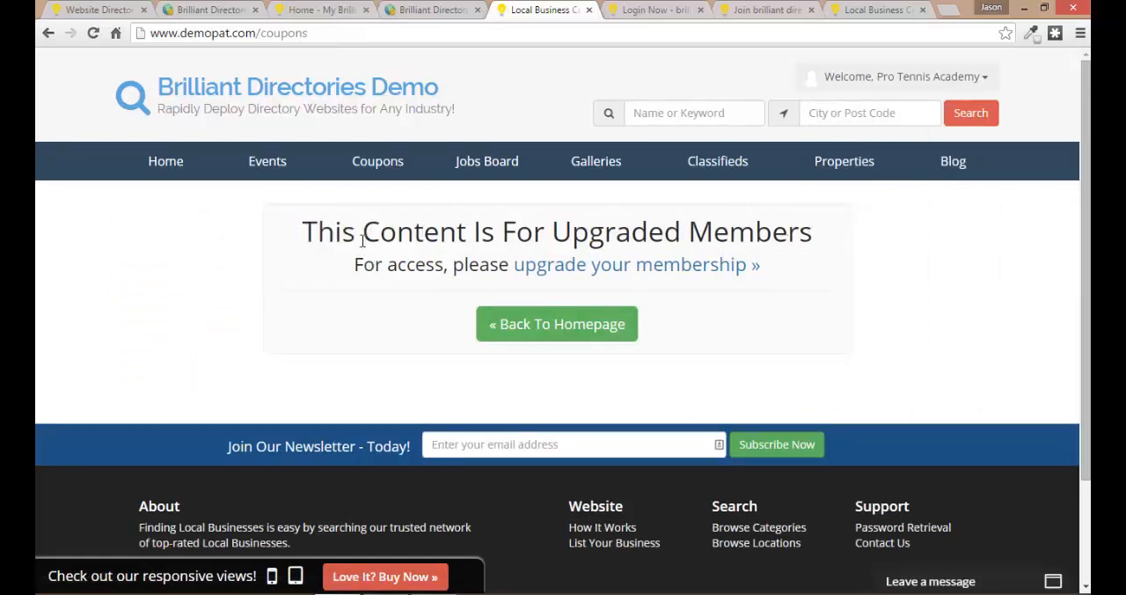
{"action": "mouse_move", "coordinate": [683, 278]}
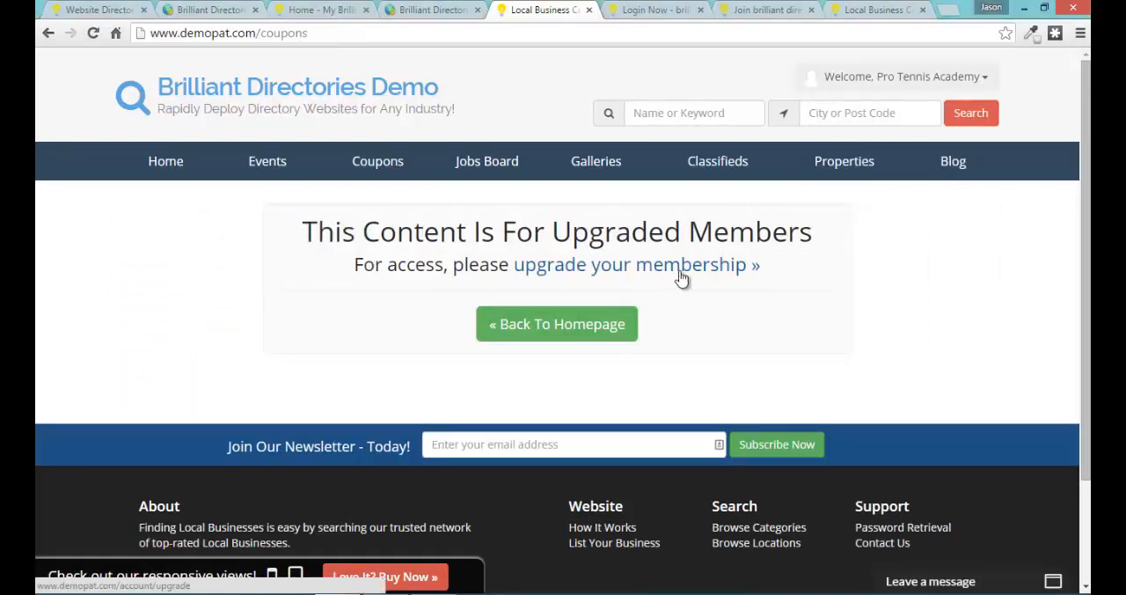
{"action": "left_click", "coordinate": [632, 264]}
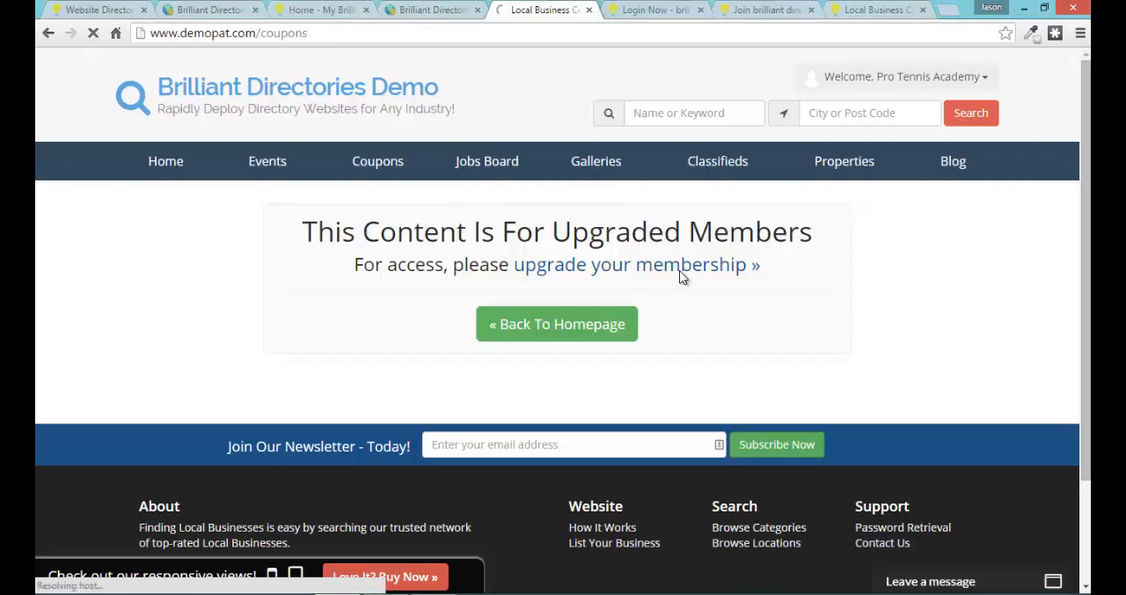
{"action": "left_click", "coordinate": [632, 264]}
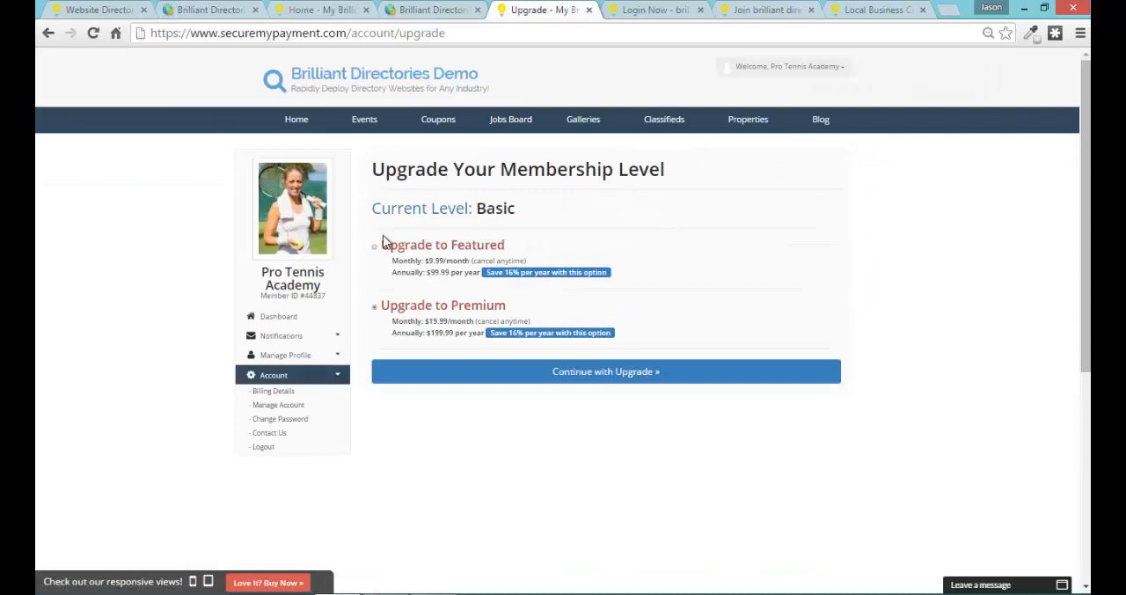
{"action": "mouse_move", "coordinate": [546, 314]}
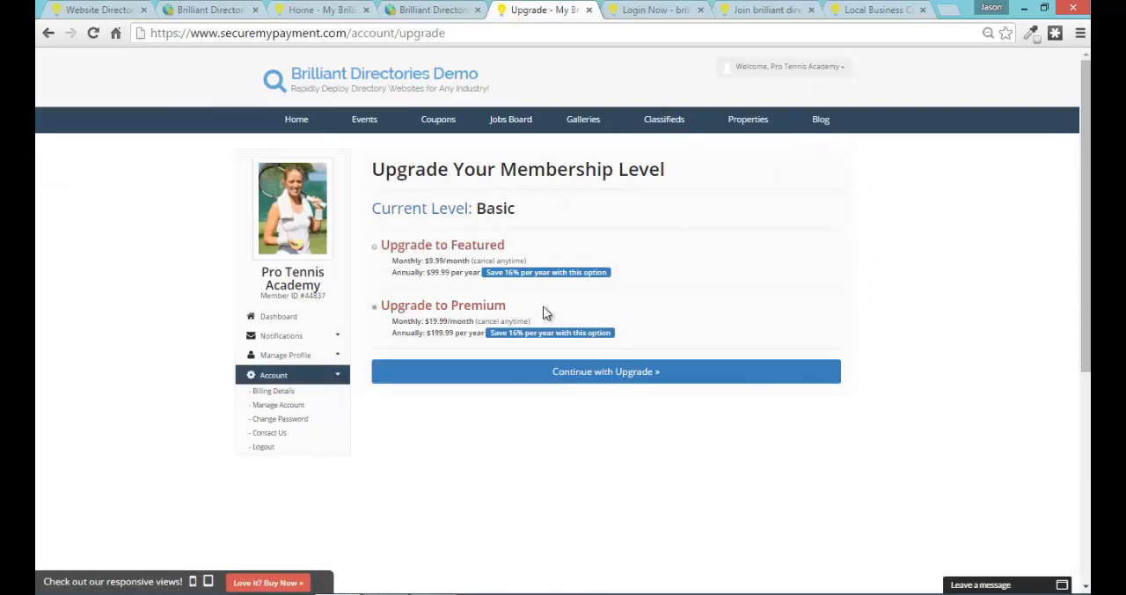
{"action": "mouse_move", "coordinate": [489, 173]}
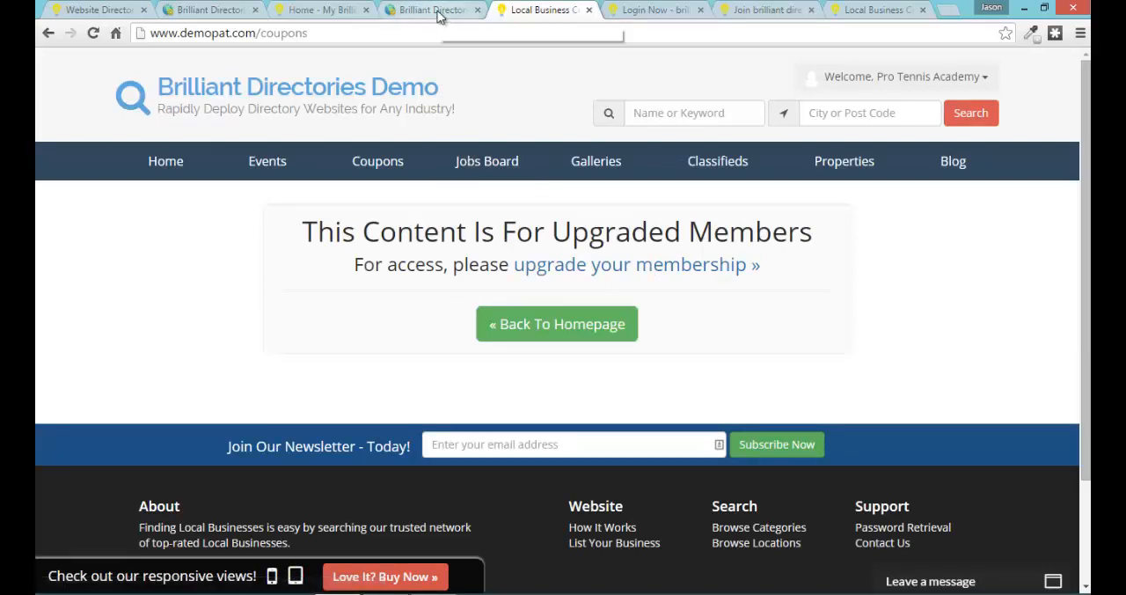
{"action": "mouse_move", "coordinate": [432, 11]}
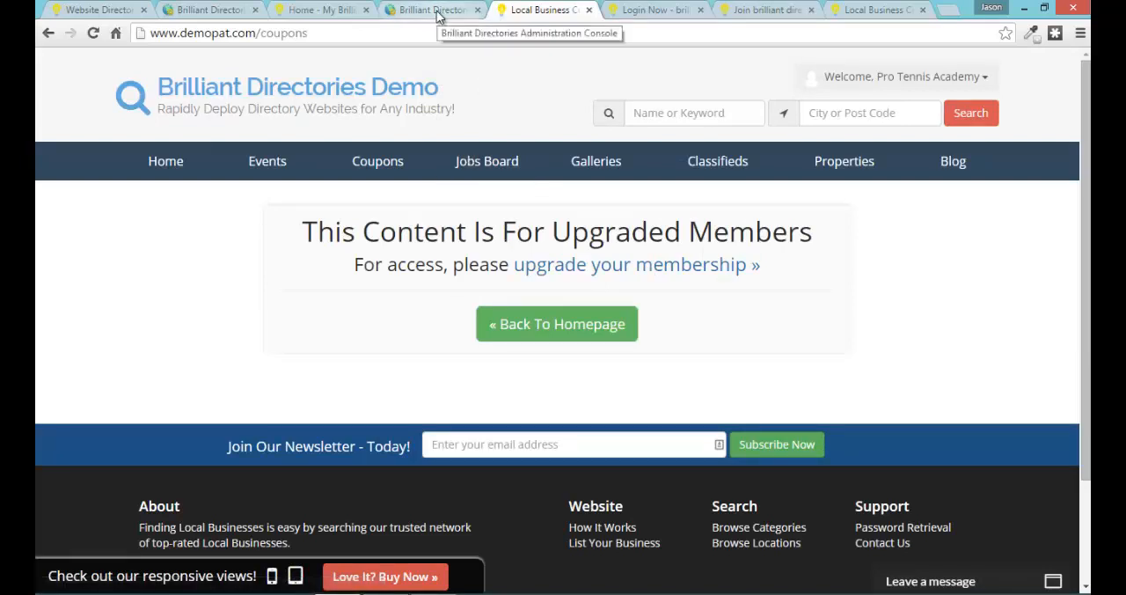